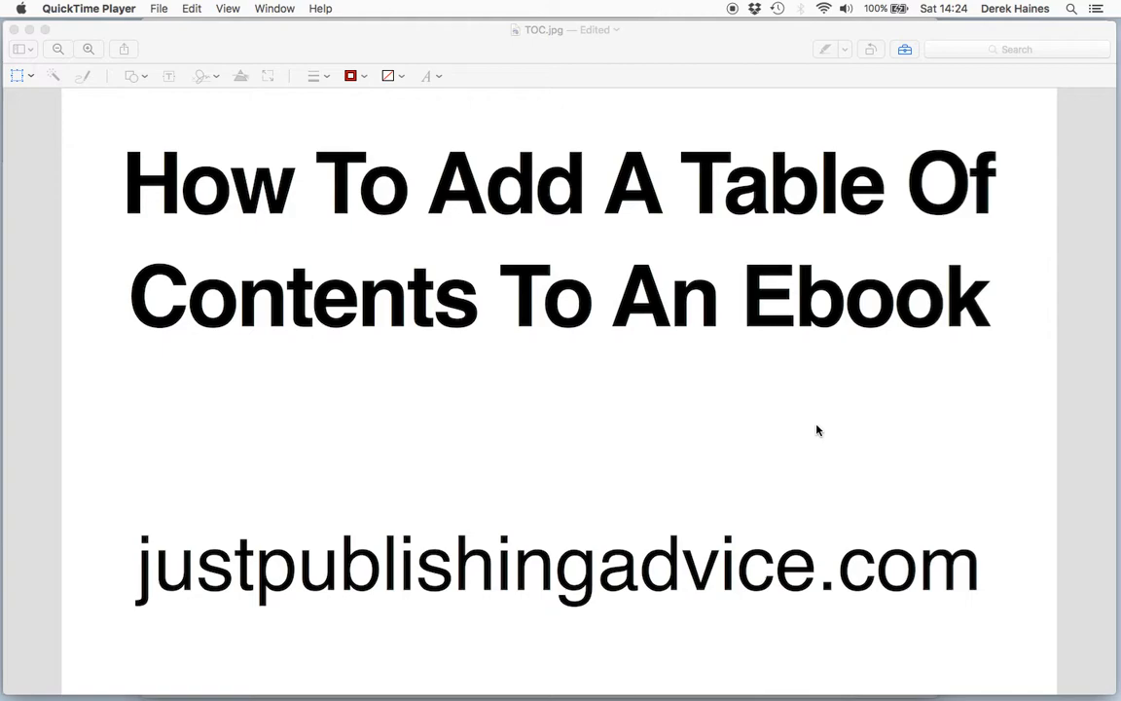
pyautogui.moveTo(684, 427)
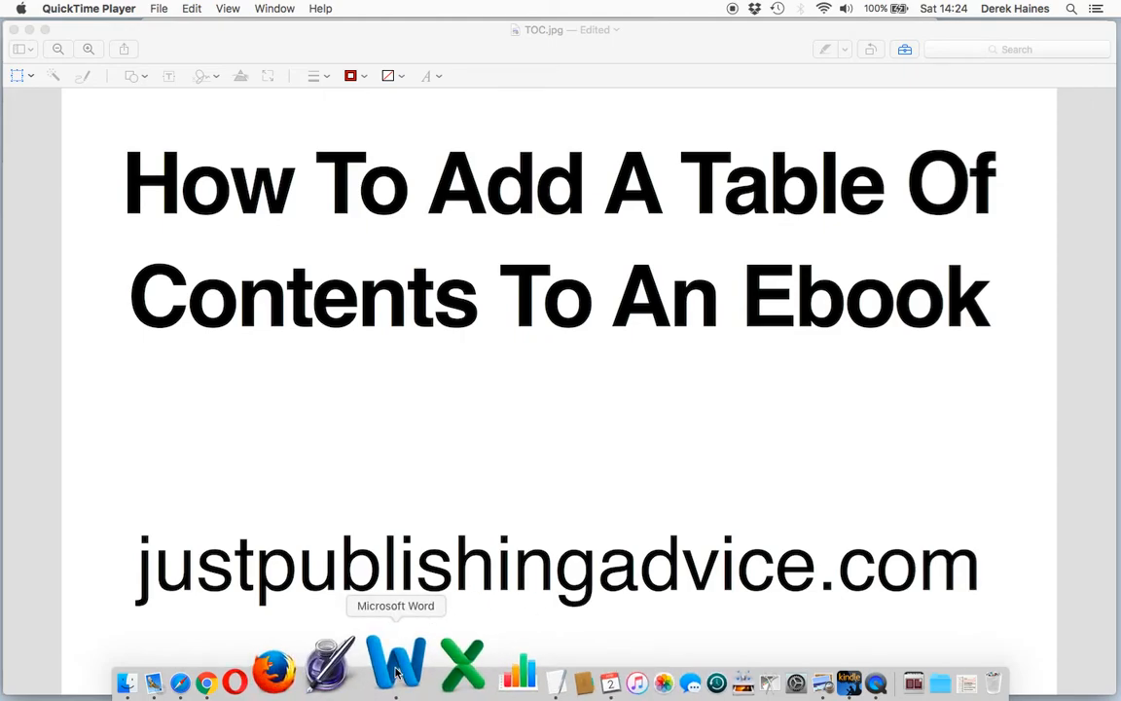
# Switch from the Preview title slide to the ebook manuscript in Word
pyautogui.click(395, 665)
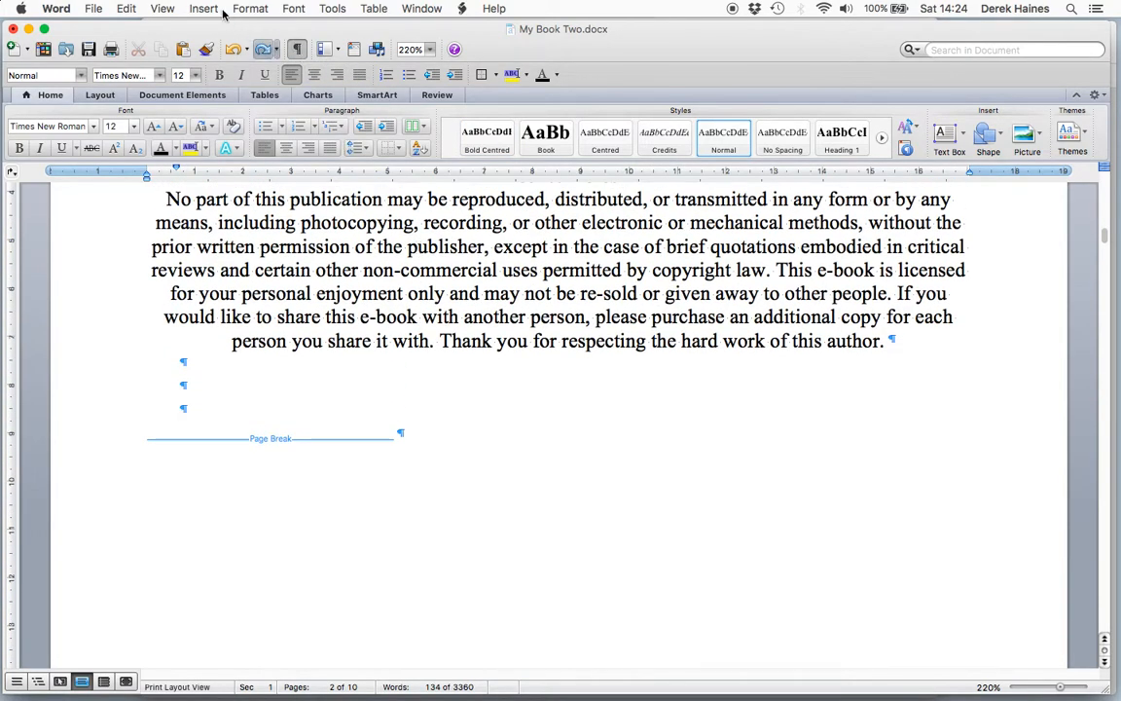
# Add a page break after the copyright notice and head the new page 'Table of Contents'
pyautogui.click(203, 7)
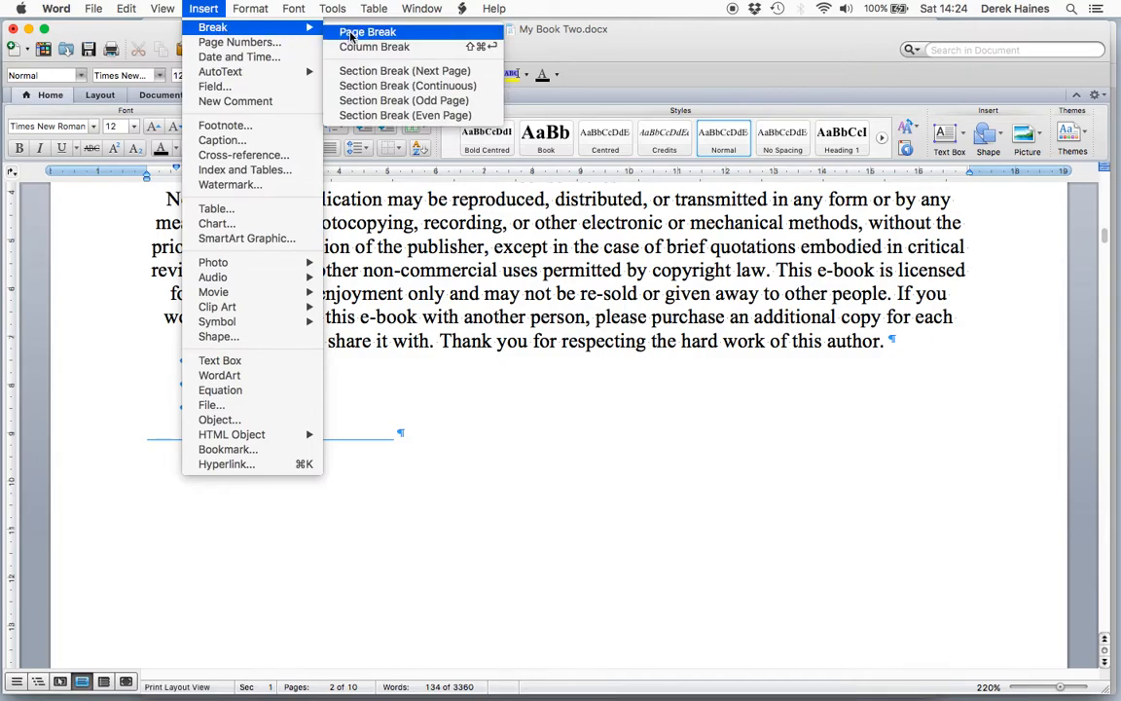
pyautogui.click(367, 31)
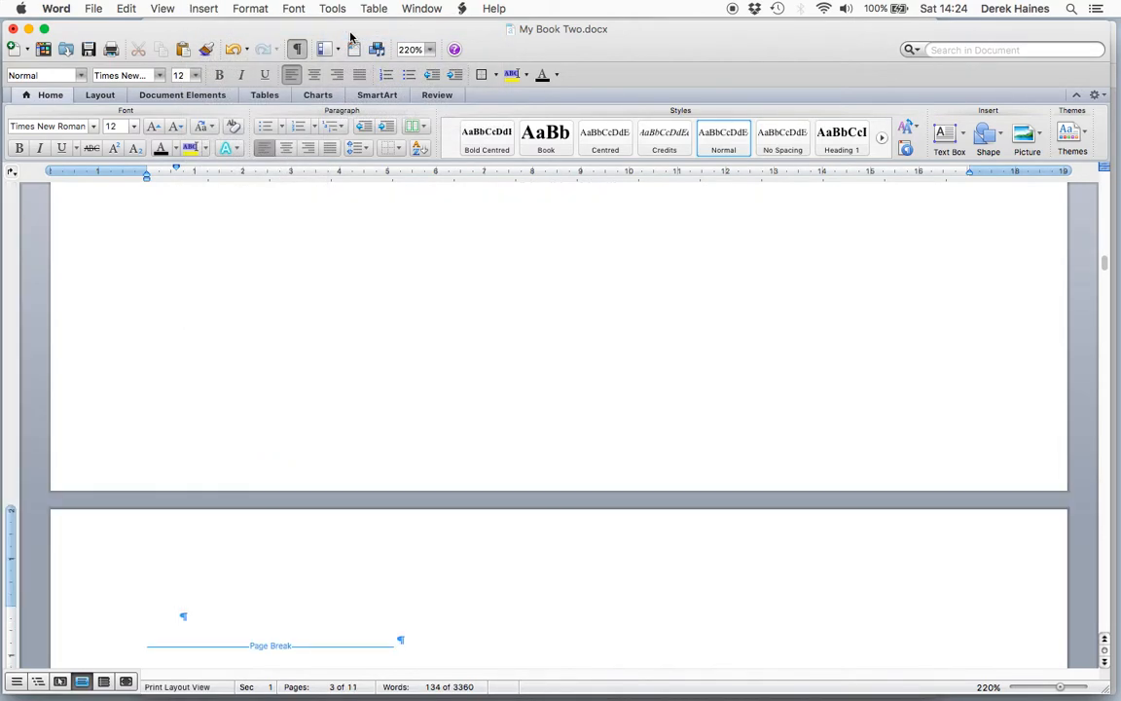
pyautogui.write('Table of Con')
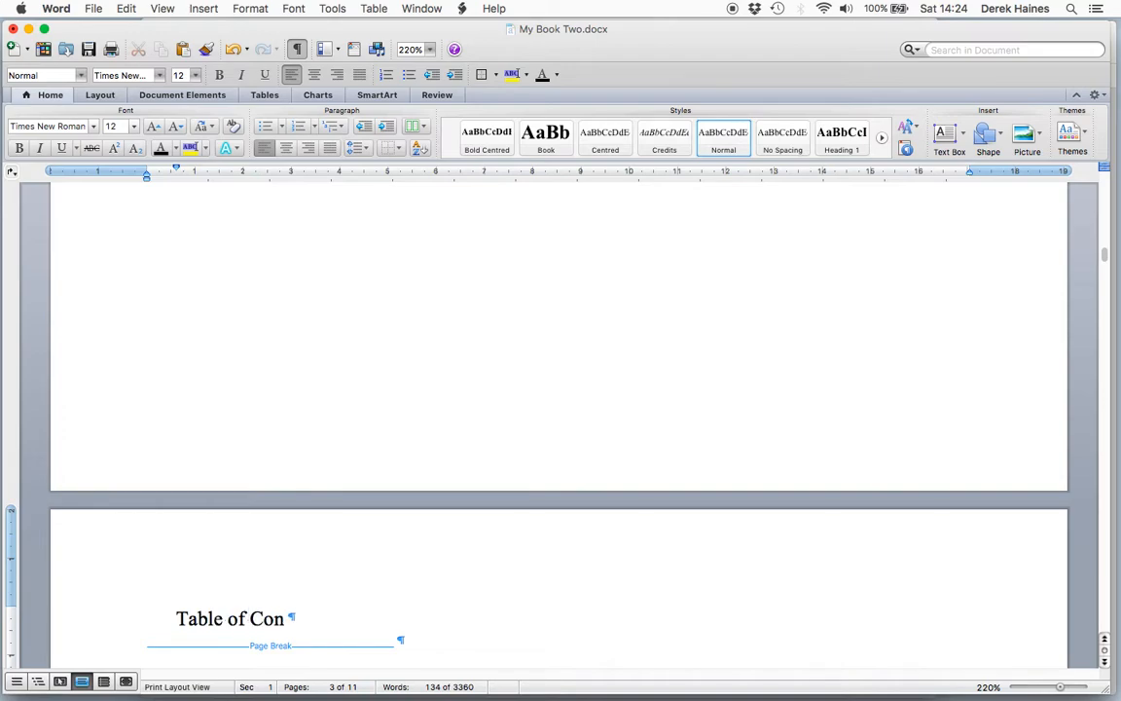
pyautogui.write('tents')
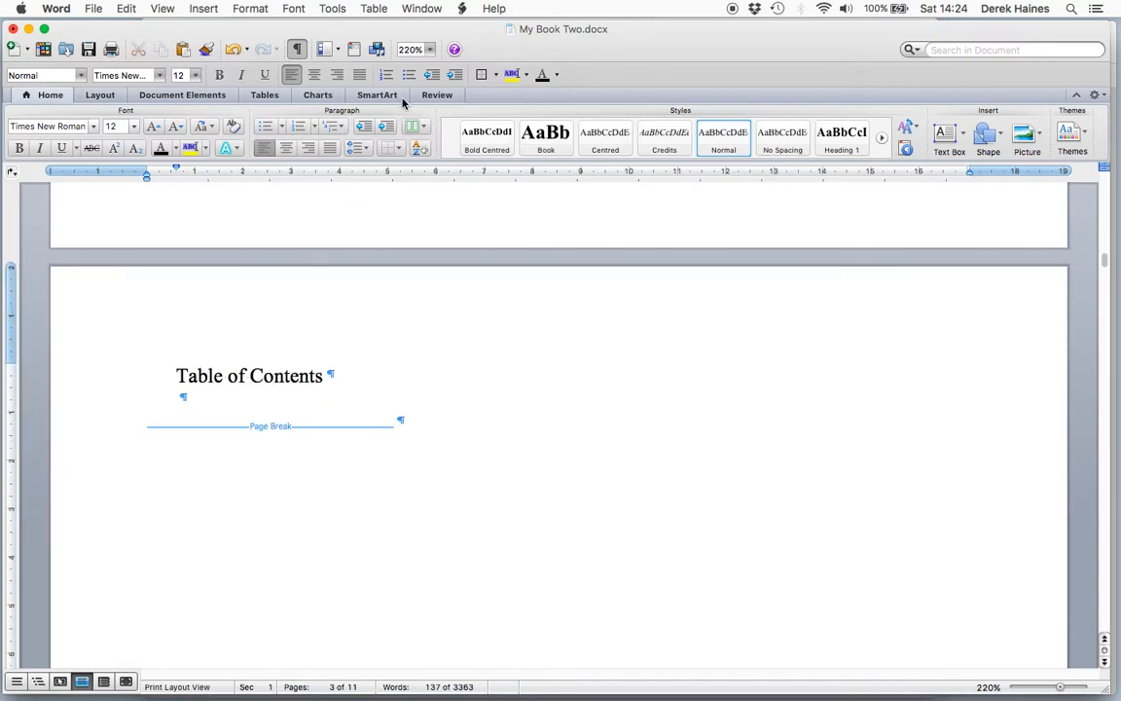
# Give the 'Table of Contents' title the Bold Centred style from the Styles toolbox
pyautogui.click(905, 143)
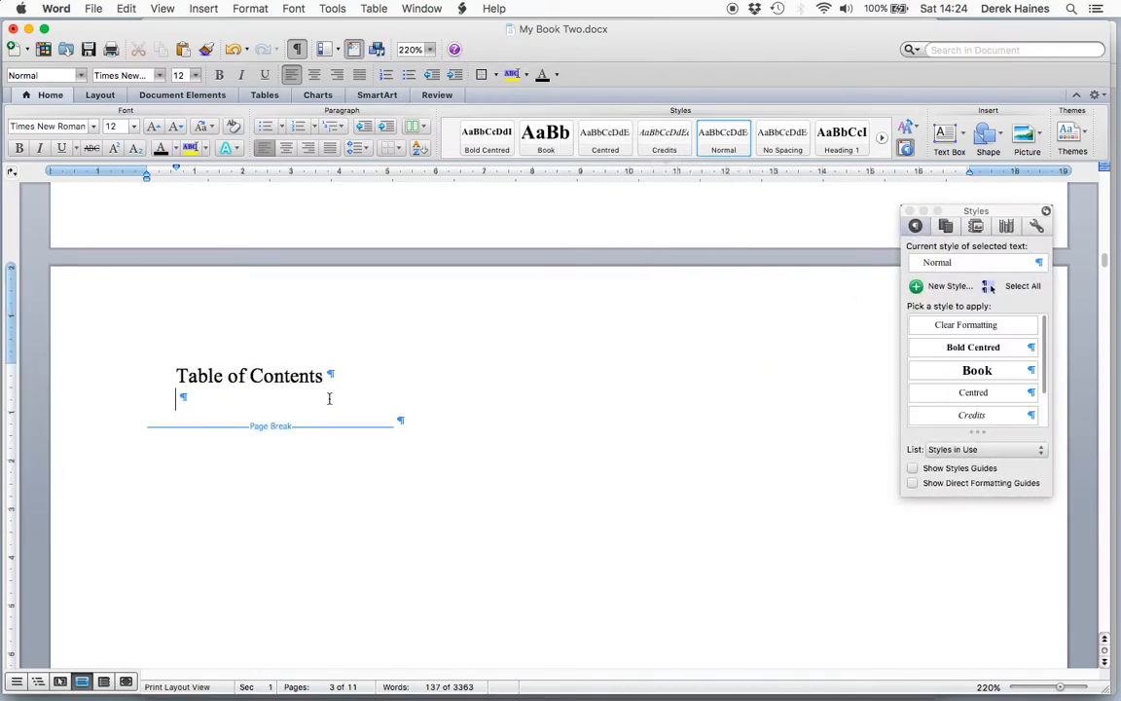
pyautogui.click(973, 348)
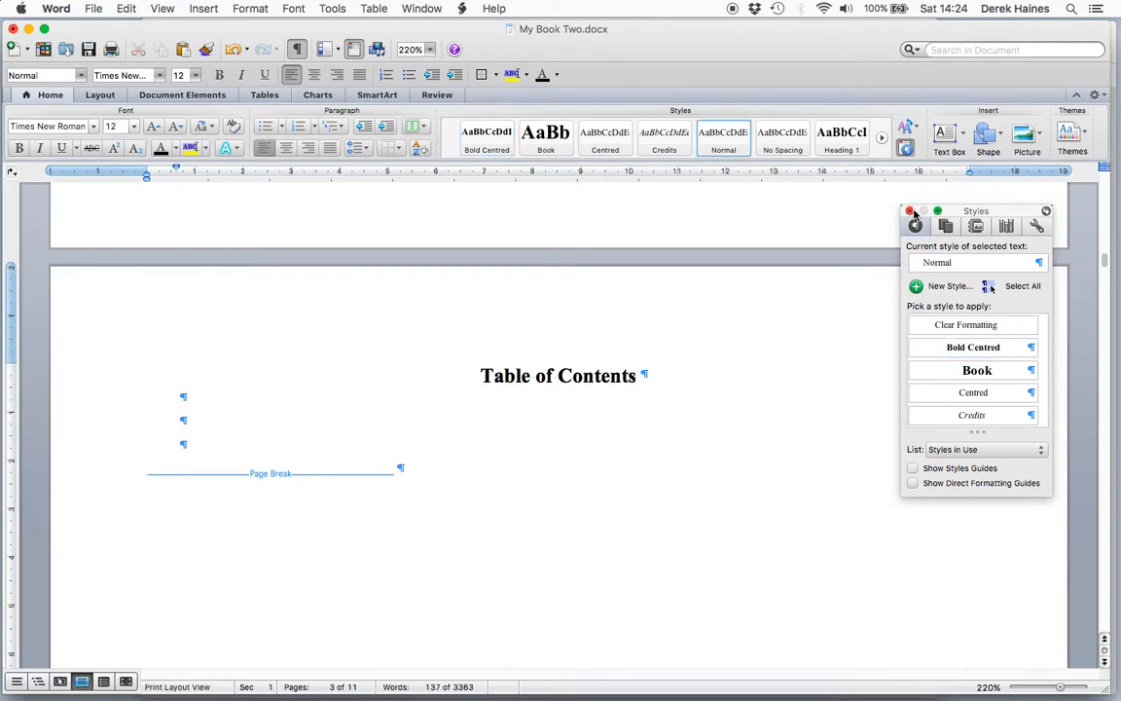
pyautogui.click(911, 211)
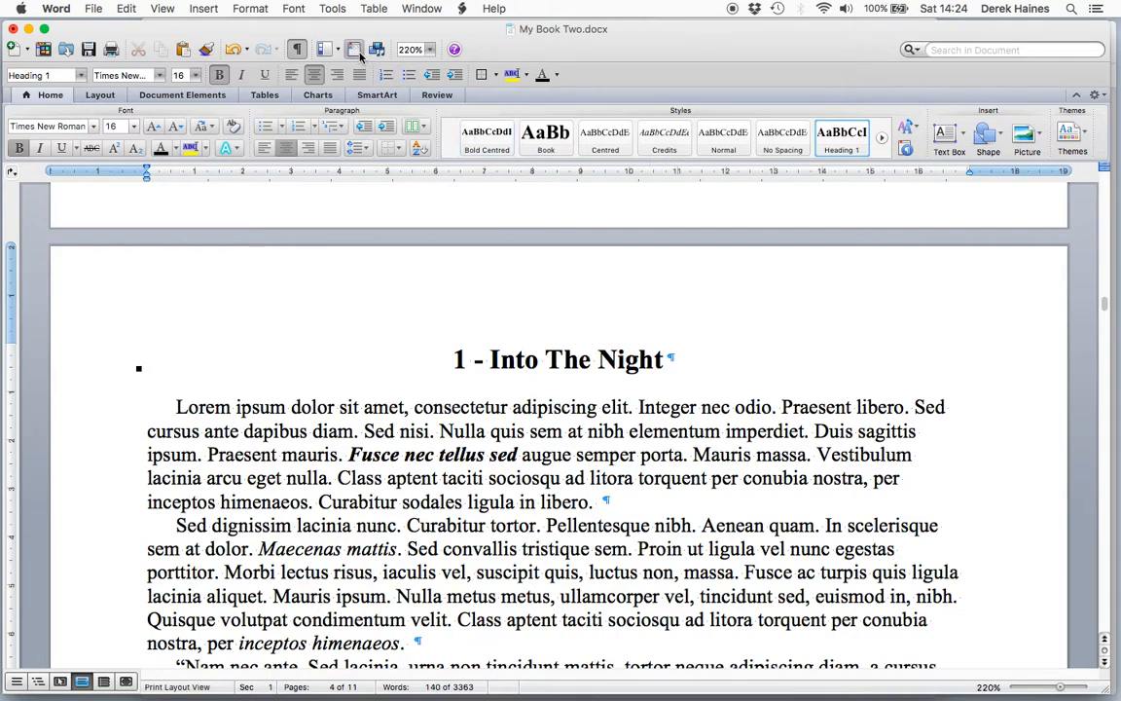
pyautogui.click(353, 48)
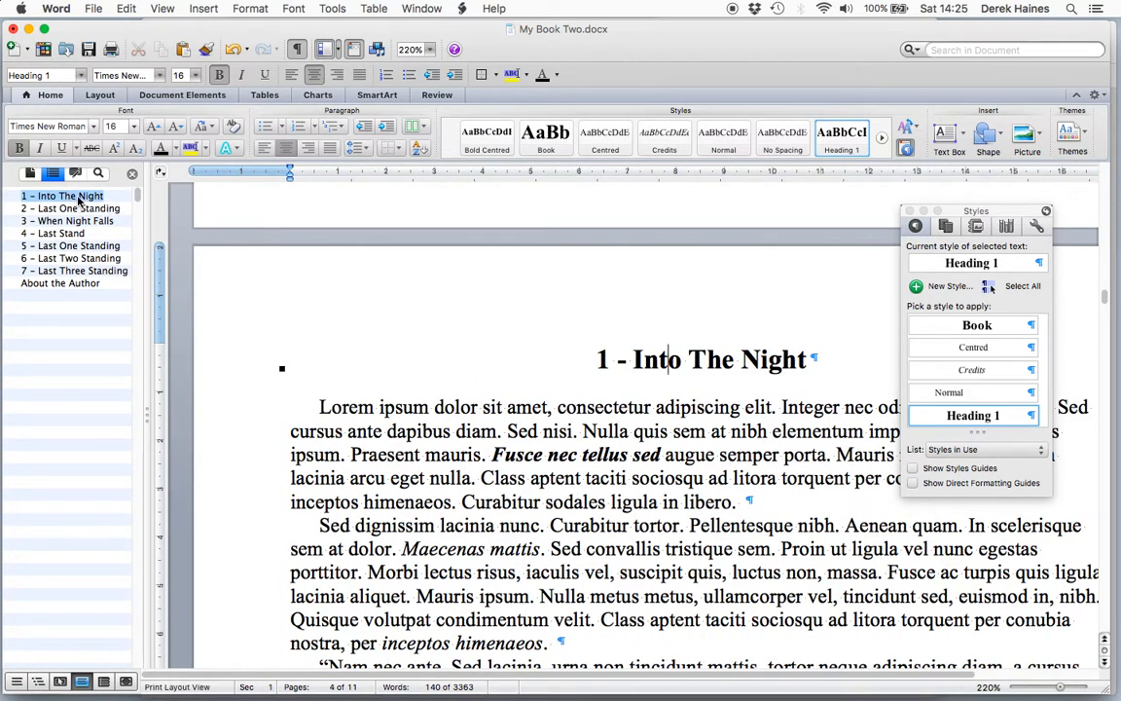
pyautogui.click(60, 233)
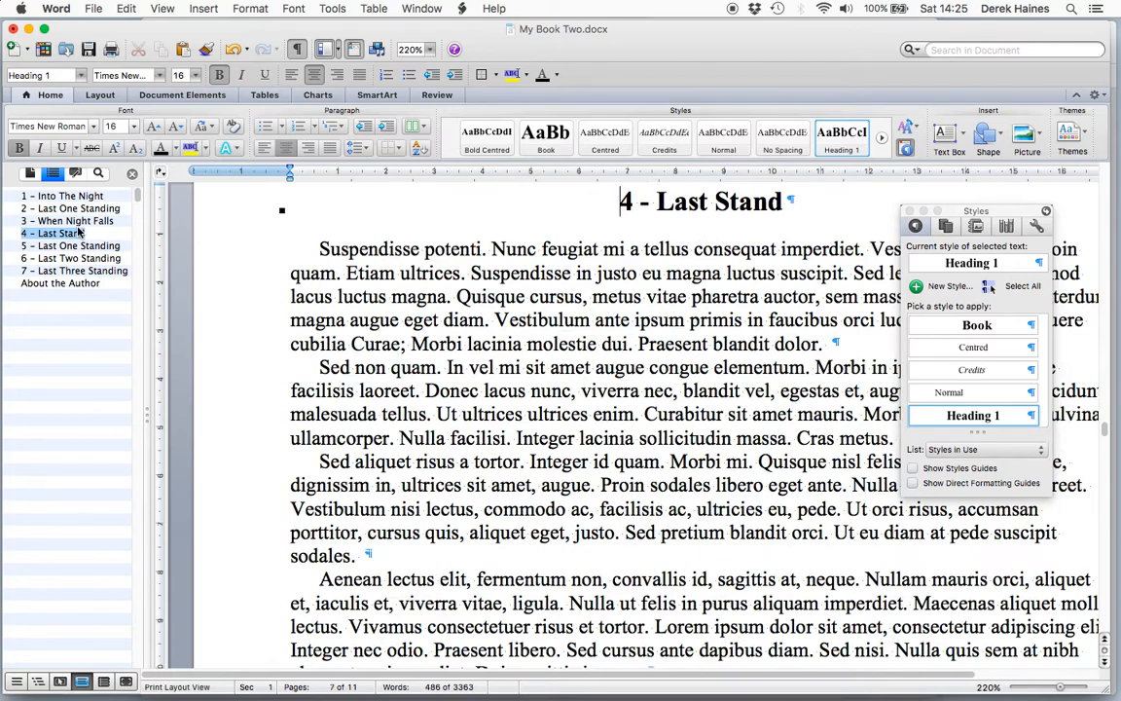
pyautogui.click(78, 245)
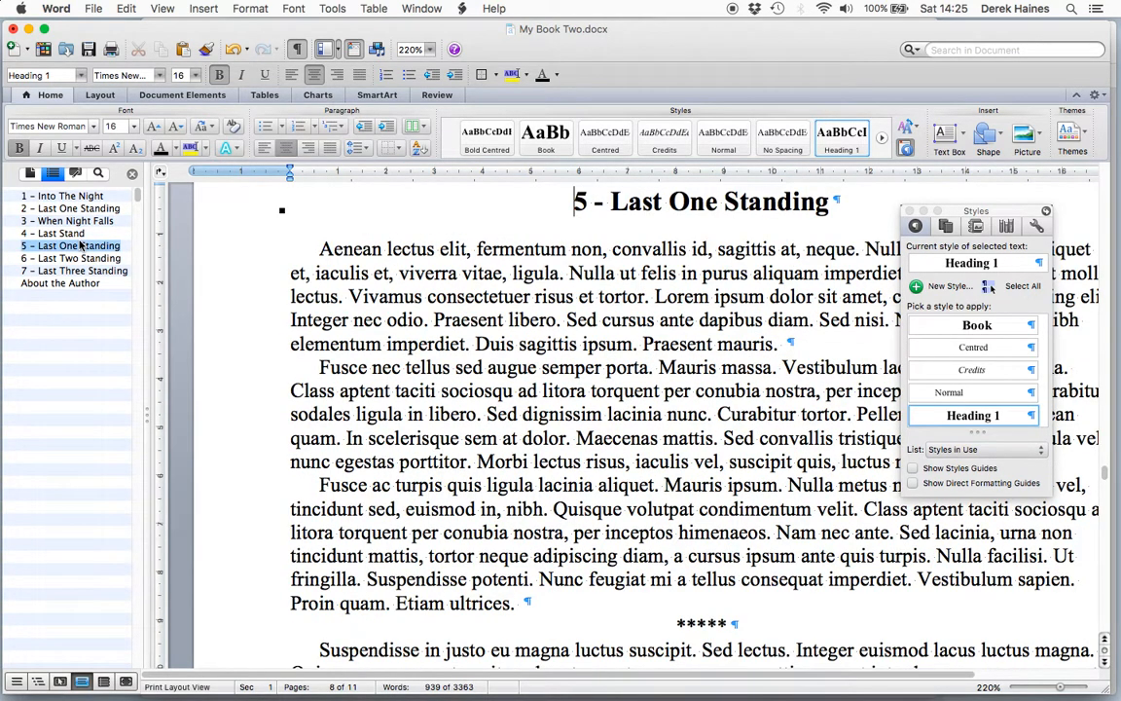
pyautogui.click(77, 271)
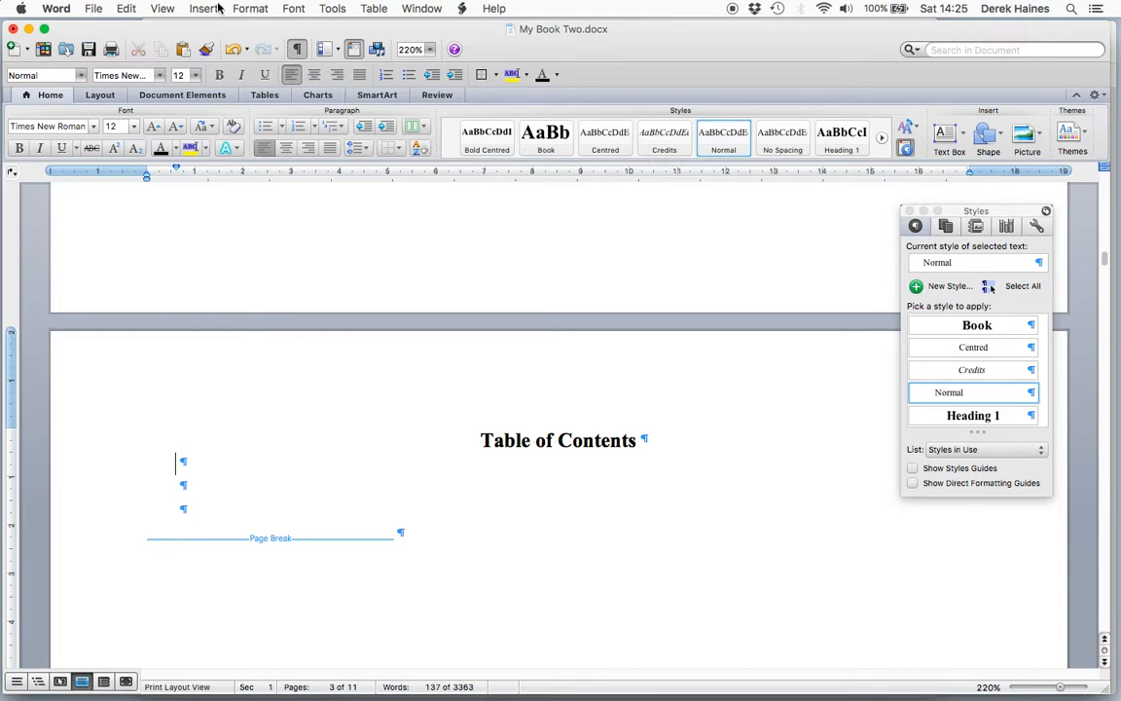
pyautogui.click(203, 8)
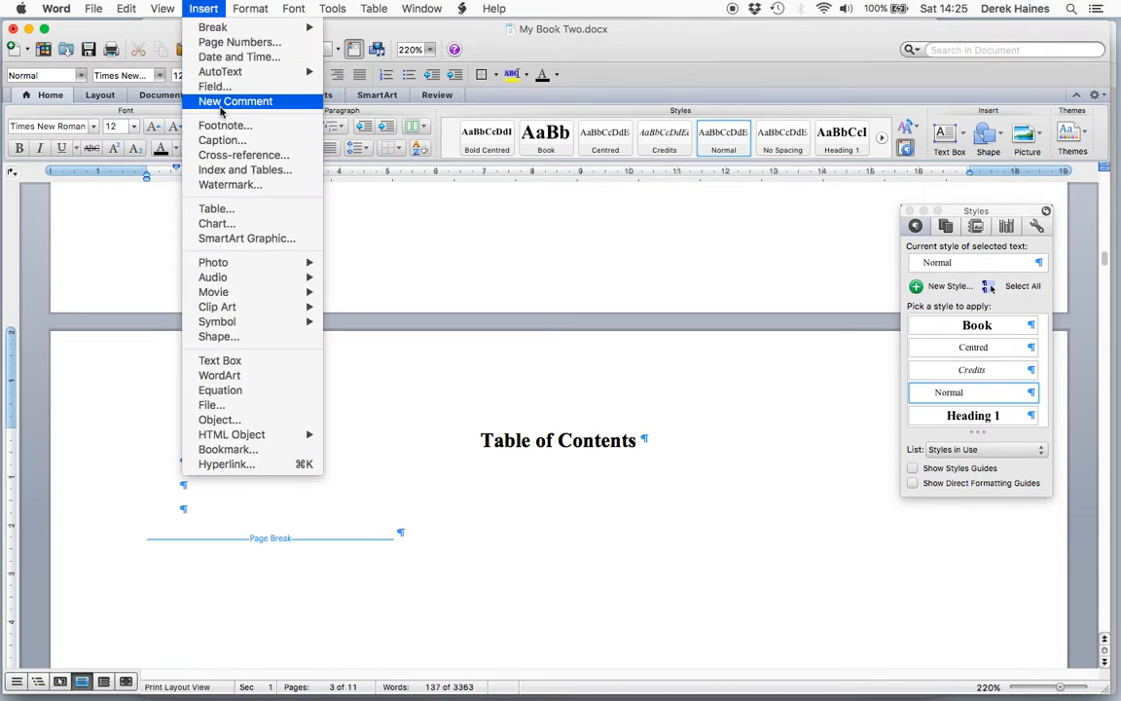
pyautogui.moveTo(244, 169)
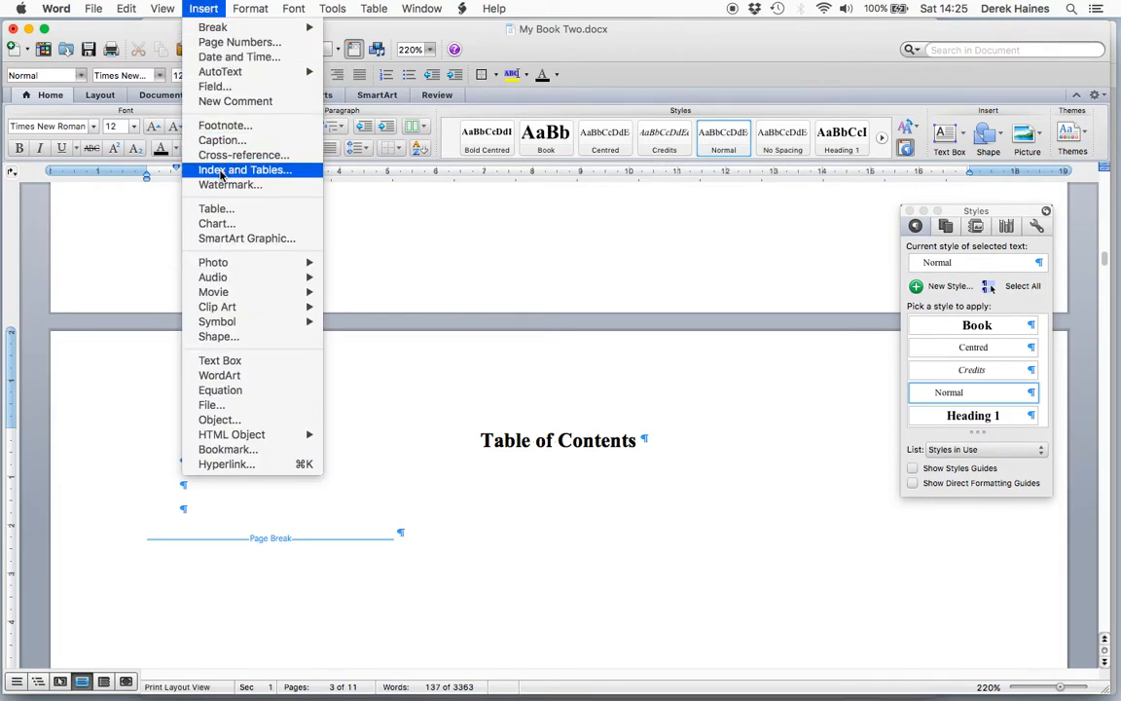
pyautogui.click(245, 169)
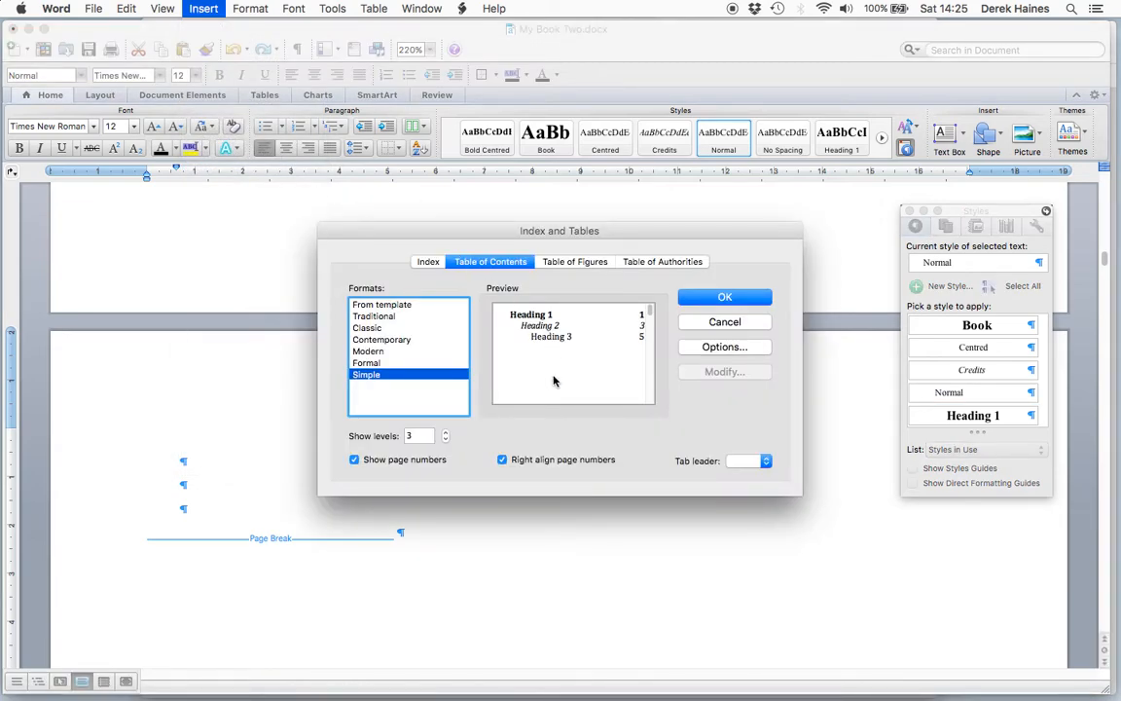
pyautogui.moveTo(607, 434)
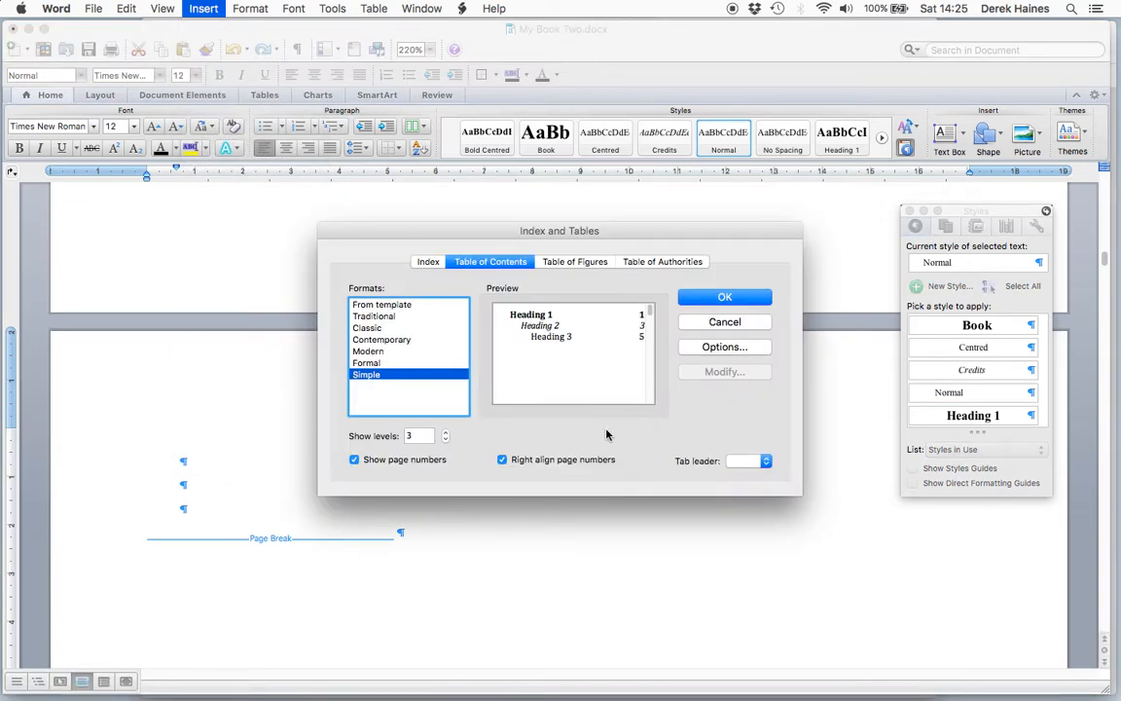
pyautogui.moveTo(469, 325)
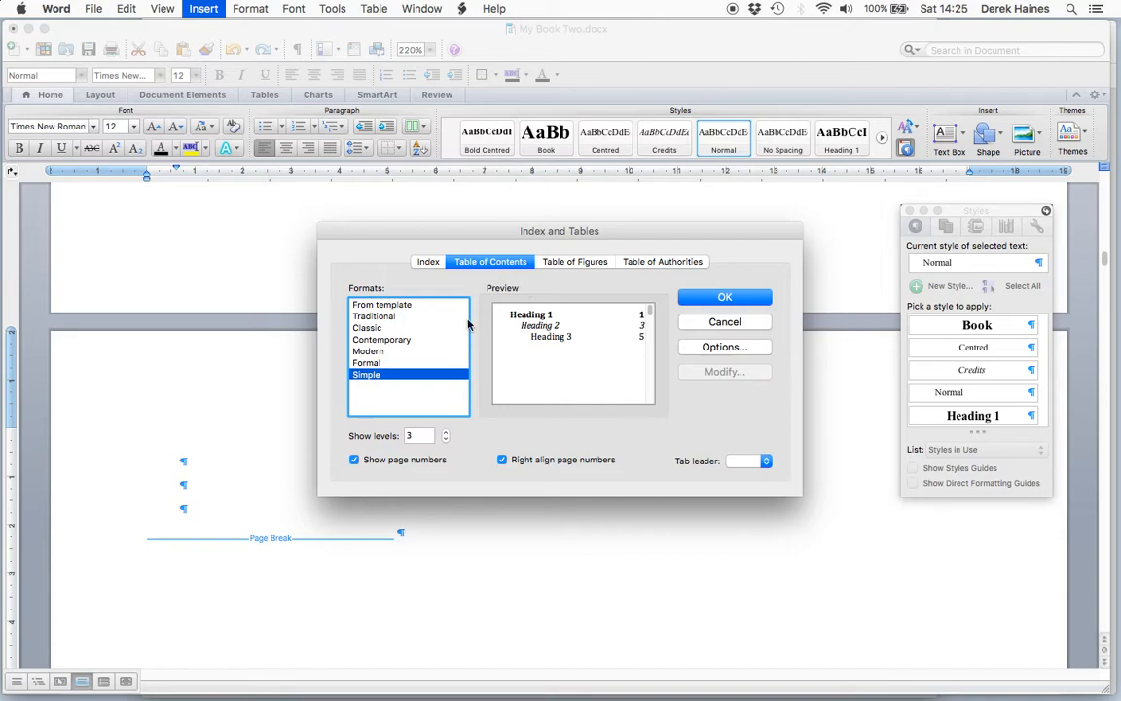
pyautogui.click(368, 352)
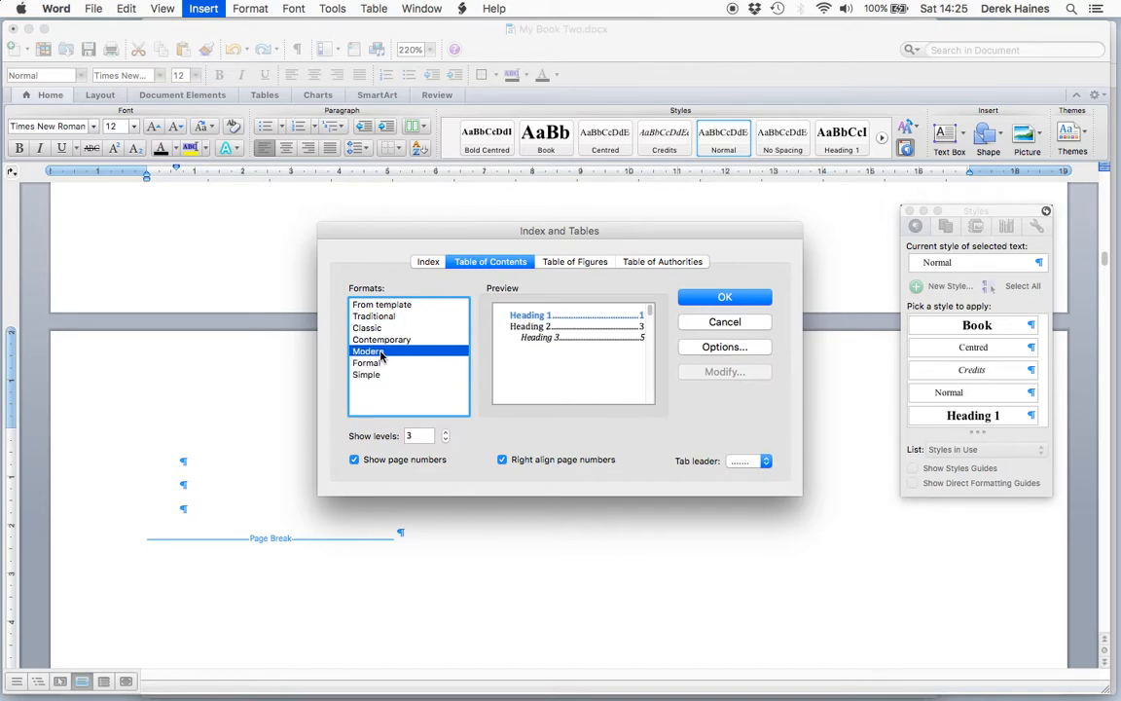
pyautogui.click(373, 315)
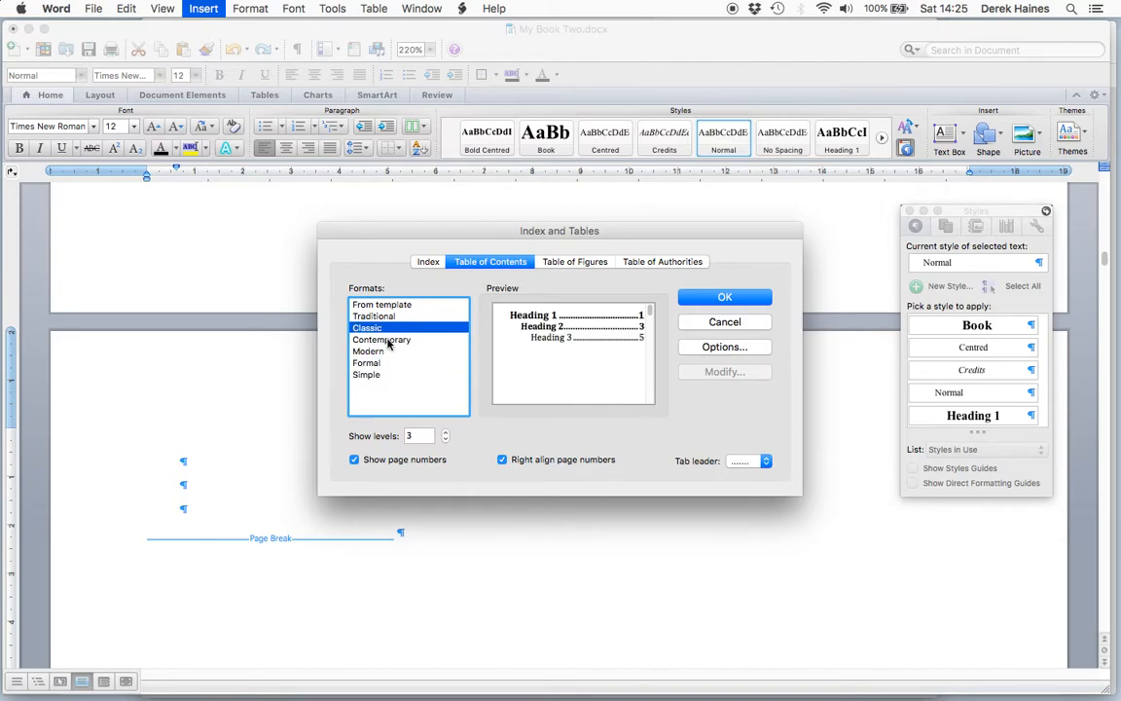
pyautogui.click(368, 351)
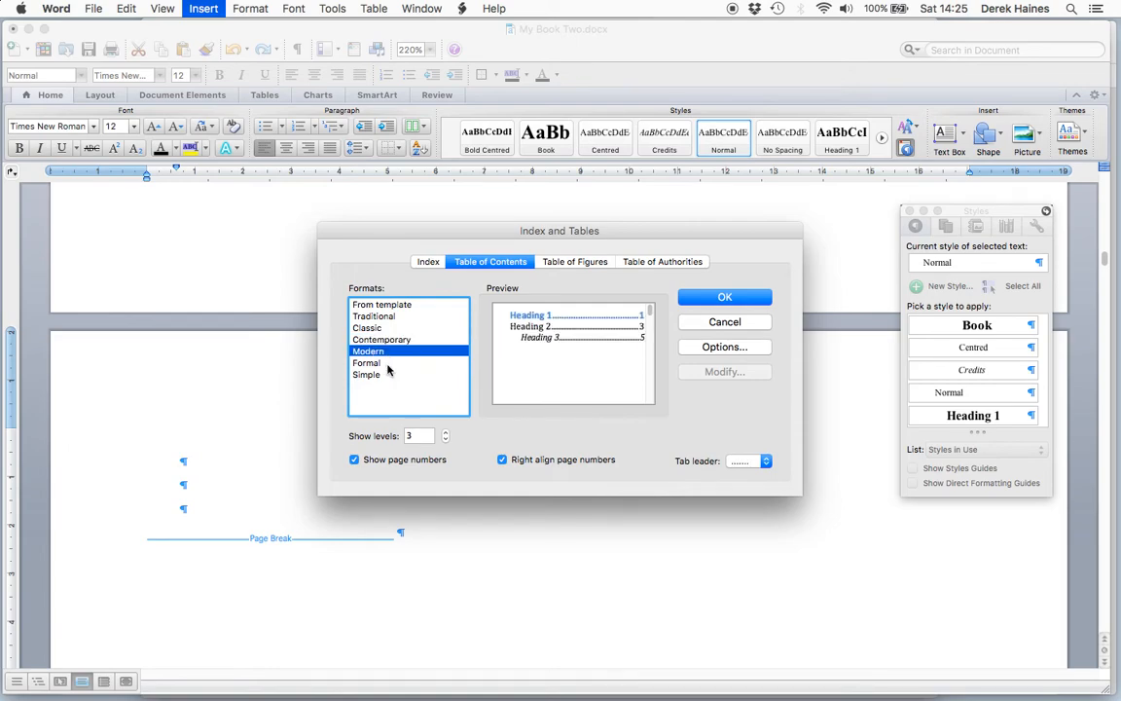
pyautogui.click(367, 374)
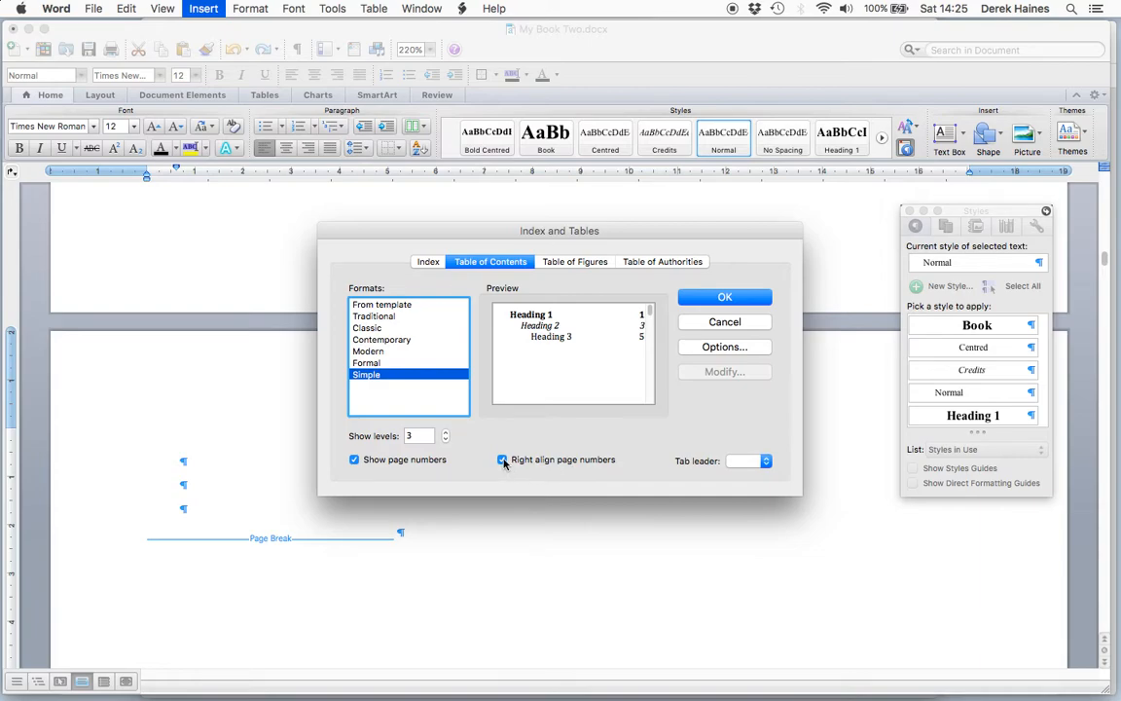
pyautogui.click(502, 459)
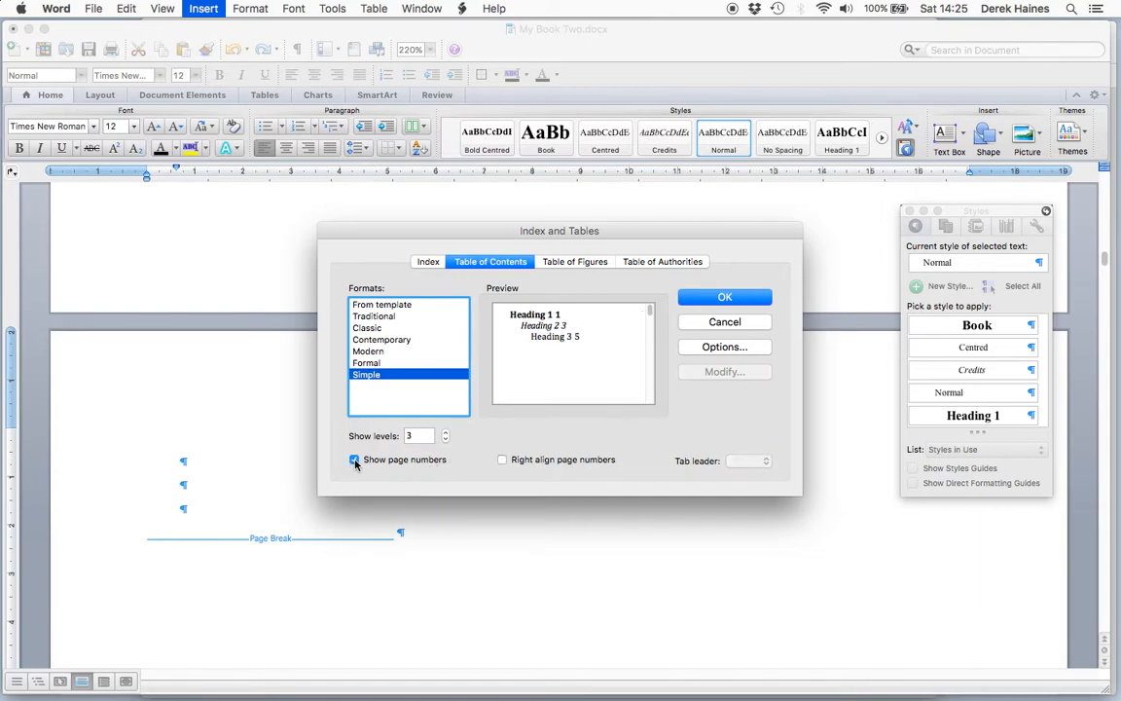
pyautogui.click(355, 460)
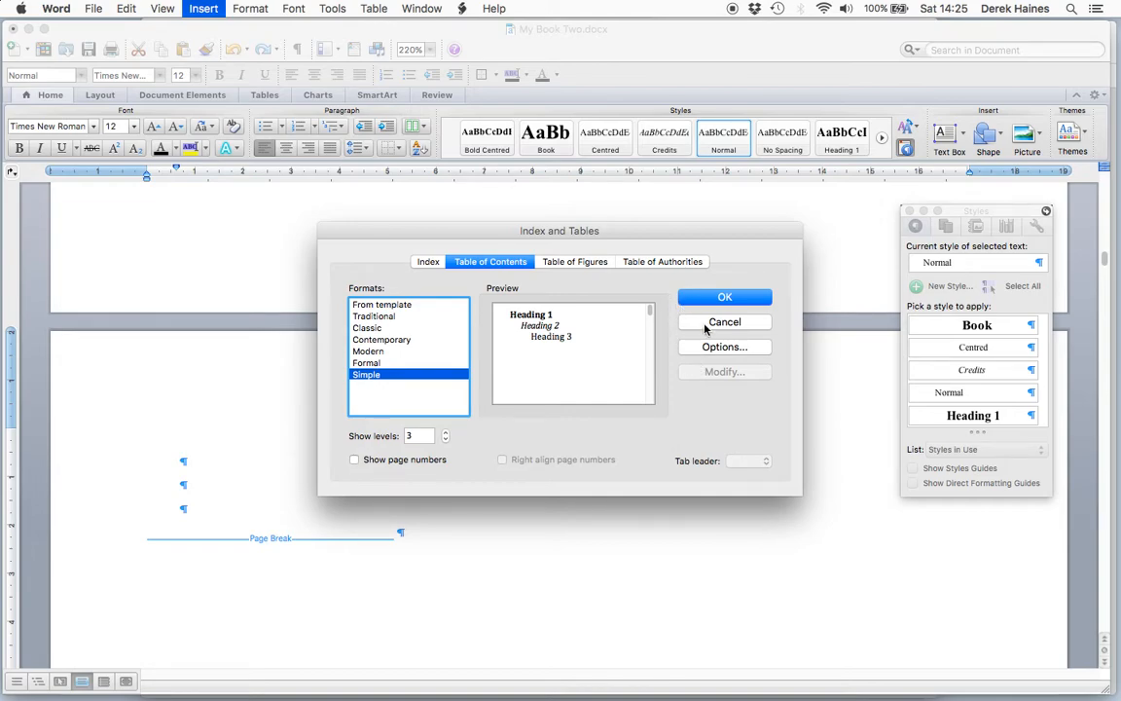
pyautogui.click(724, 297)
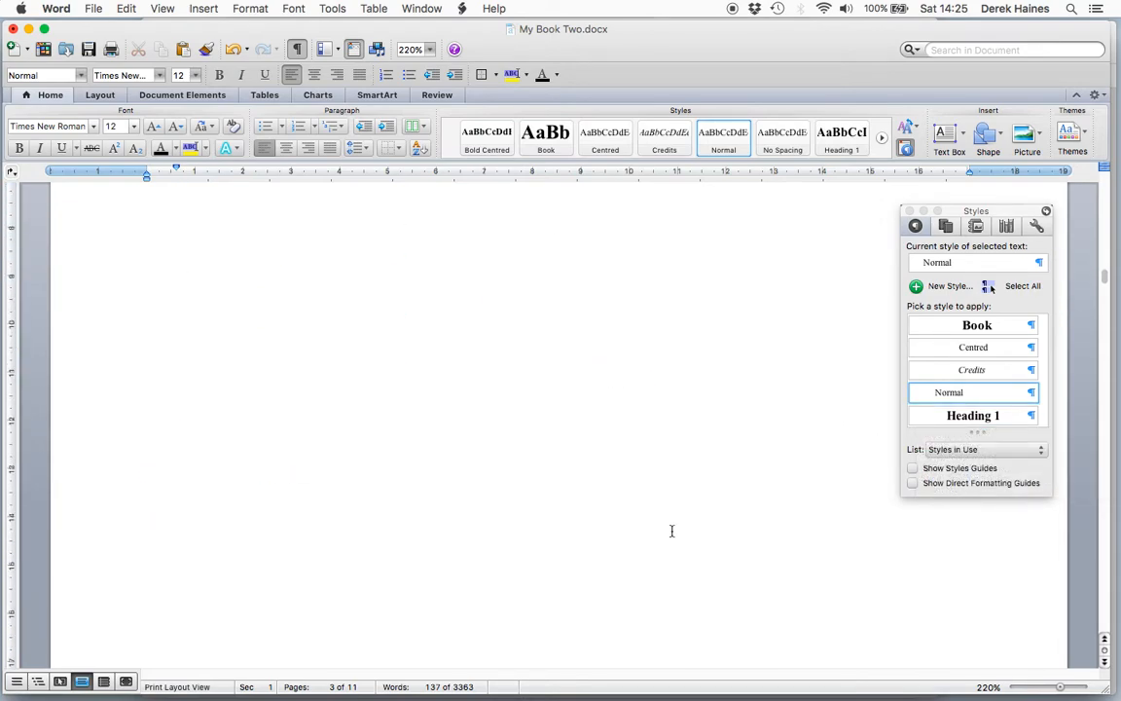
# From the chapter 1 heading, select all text using the Heading 1 style
pyautogui.scroll(-3)
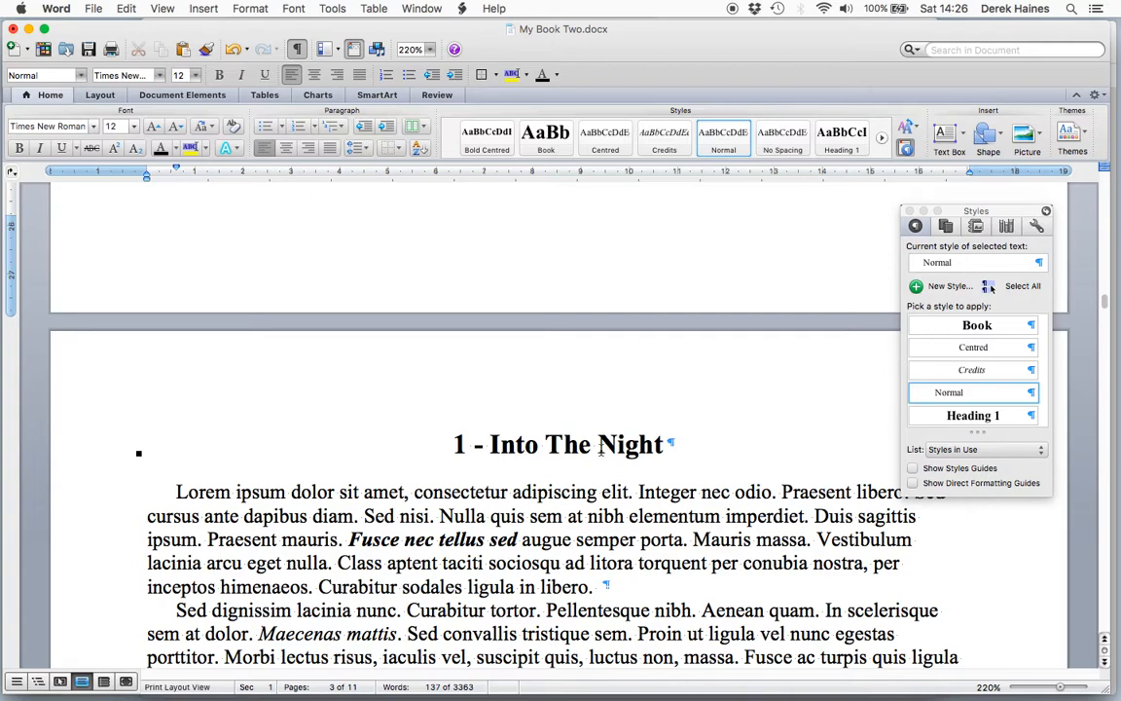
pyautogui.click(971, 415)
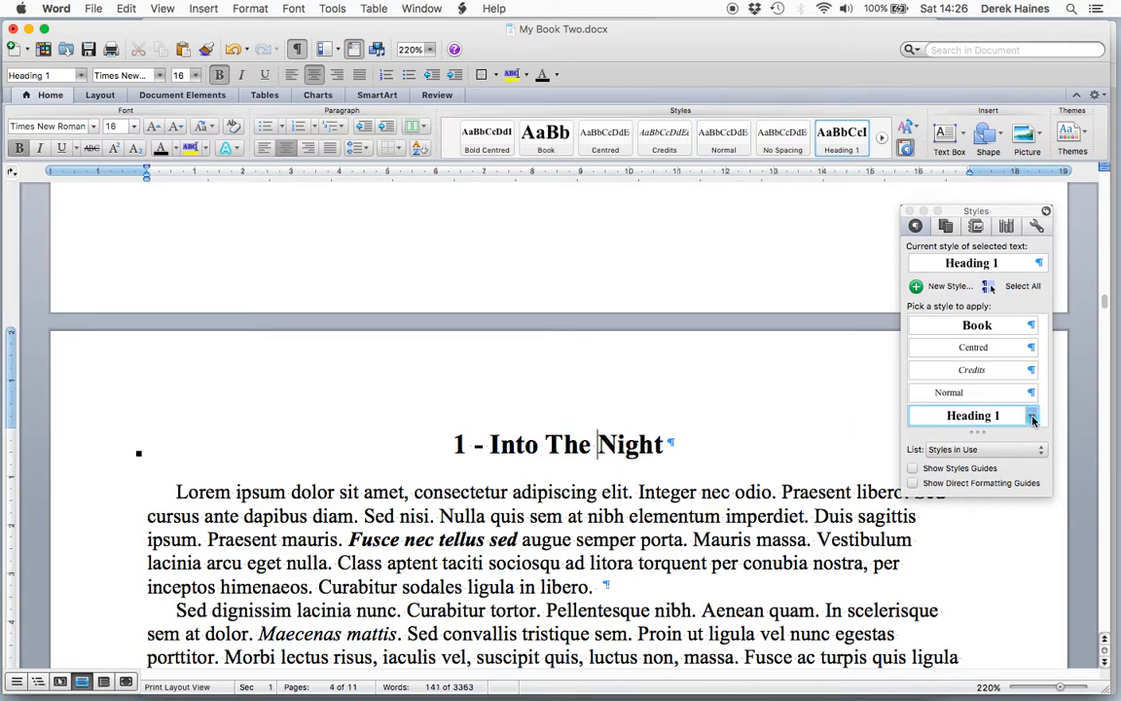
pyautogui.click(1033, 415)
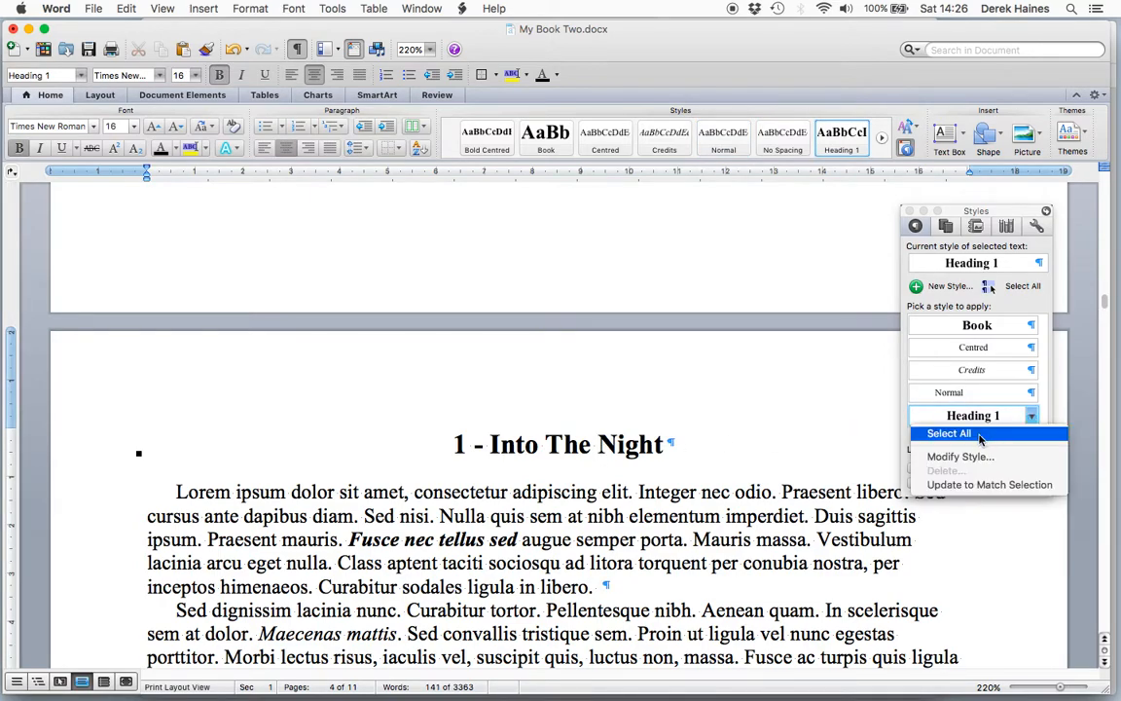
pyautogui.click(947, 432)
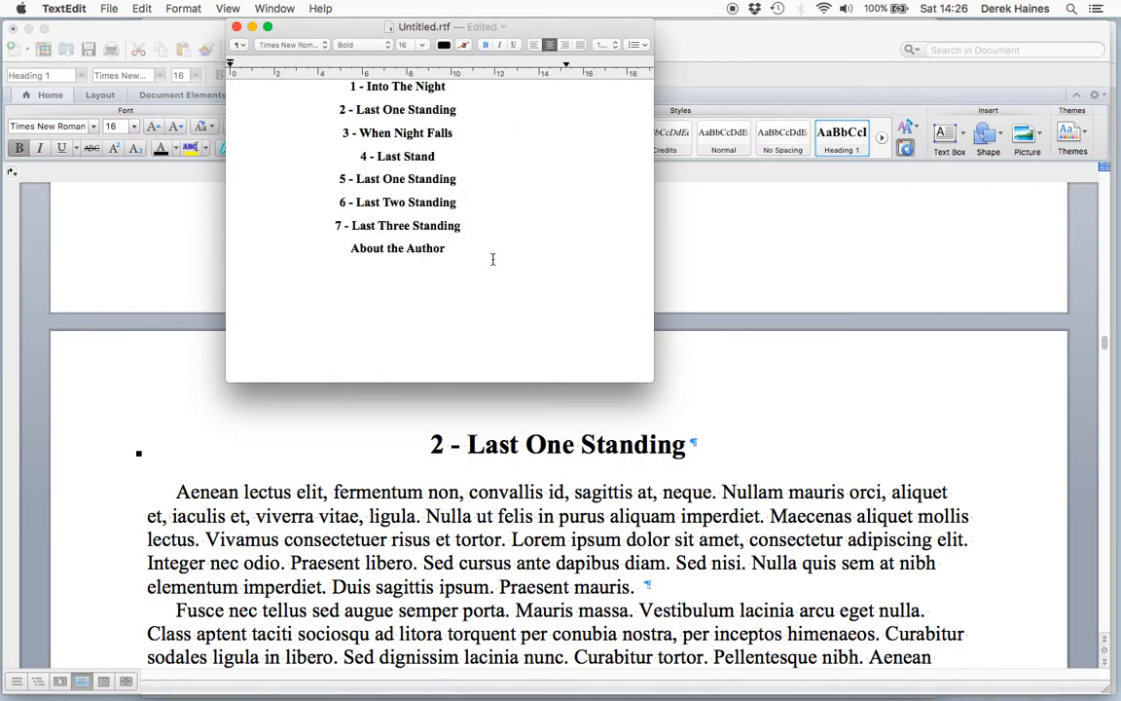
# Convert the TextEdit chapter list to plain text and confirm the conversion
pyautogui.click(397, 270)
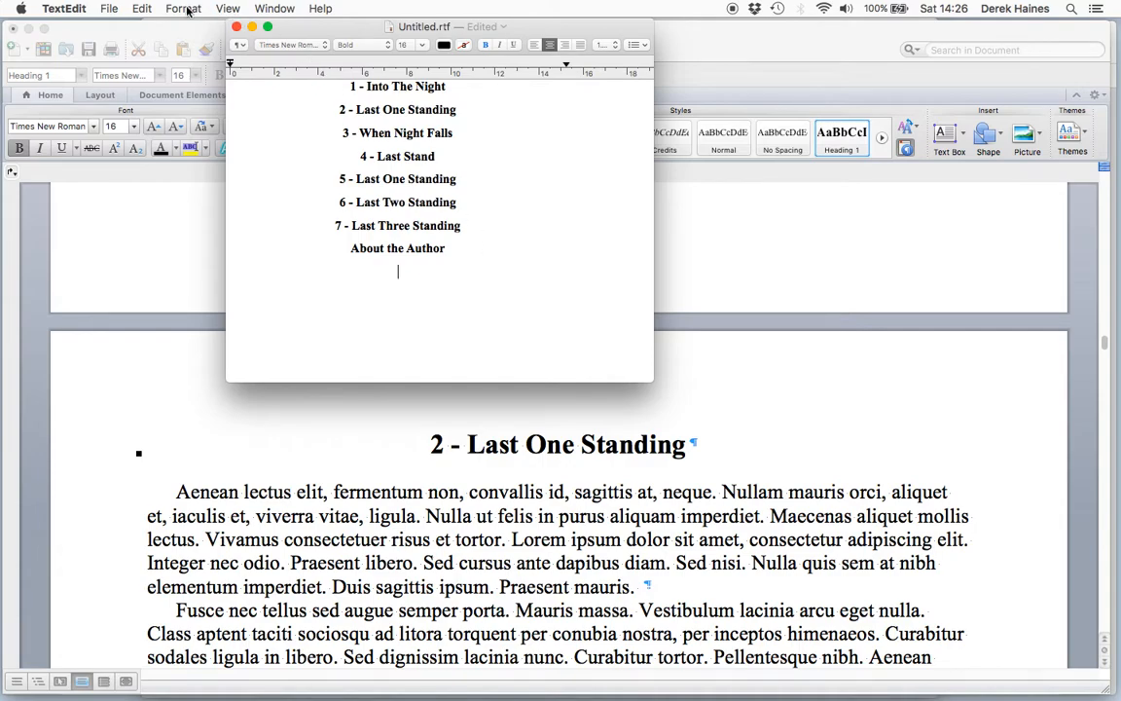
pyautogui.click(183, 8)
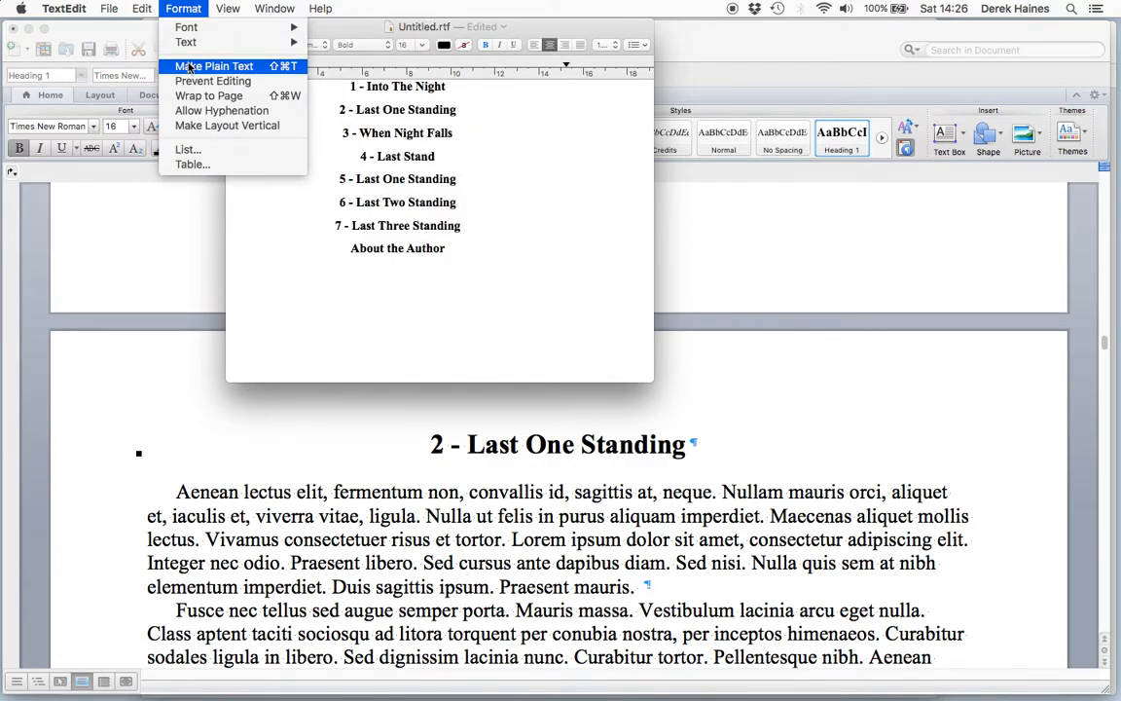
pyautogui.click(215, 65)
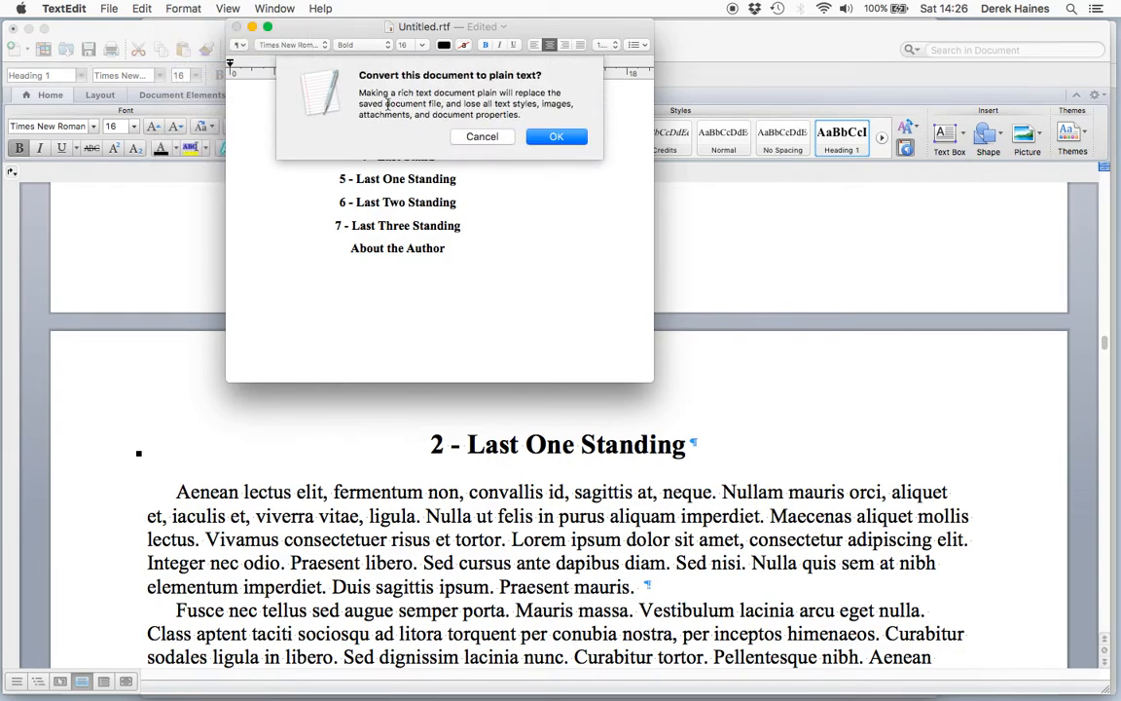
pyautogui.click(556, 136)
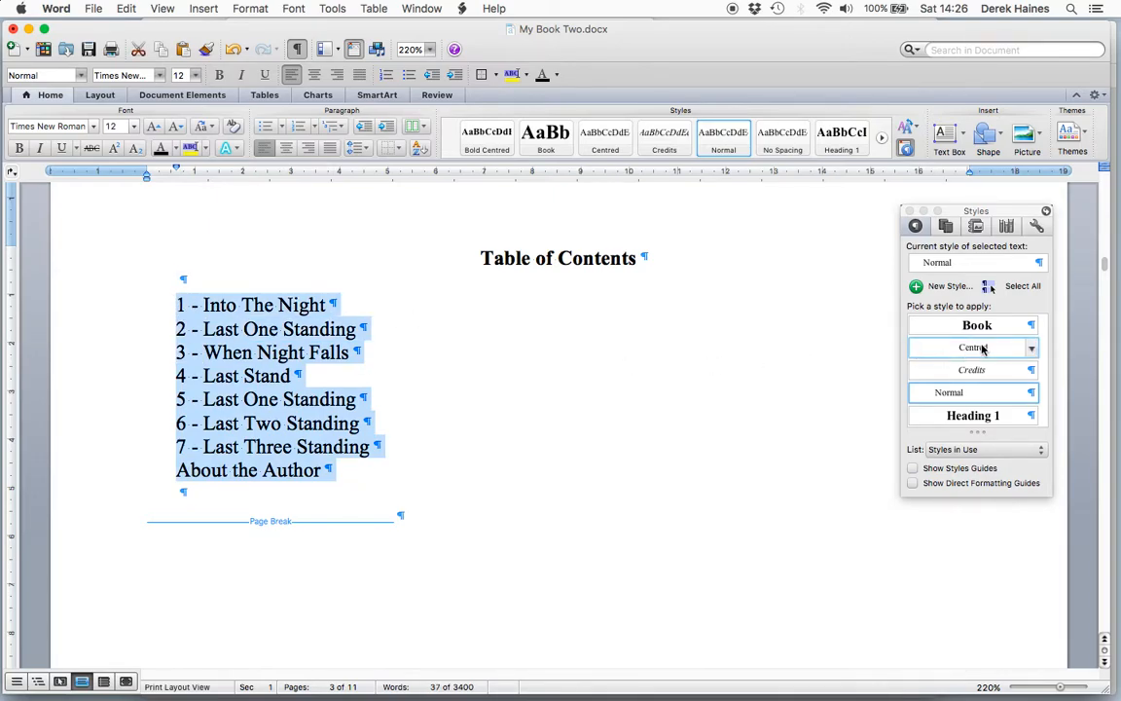
# Apply the Centred style to the pasted chapter list, then deselect it
pyautogui.click(972, 347)
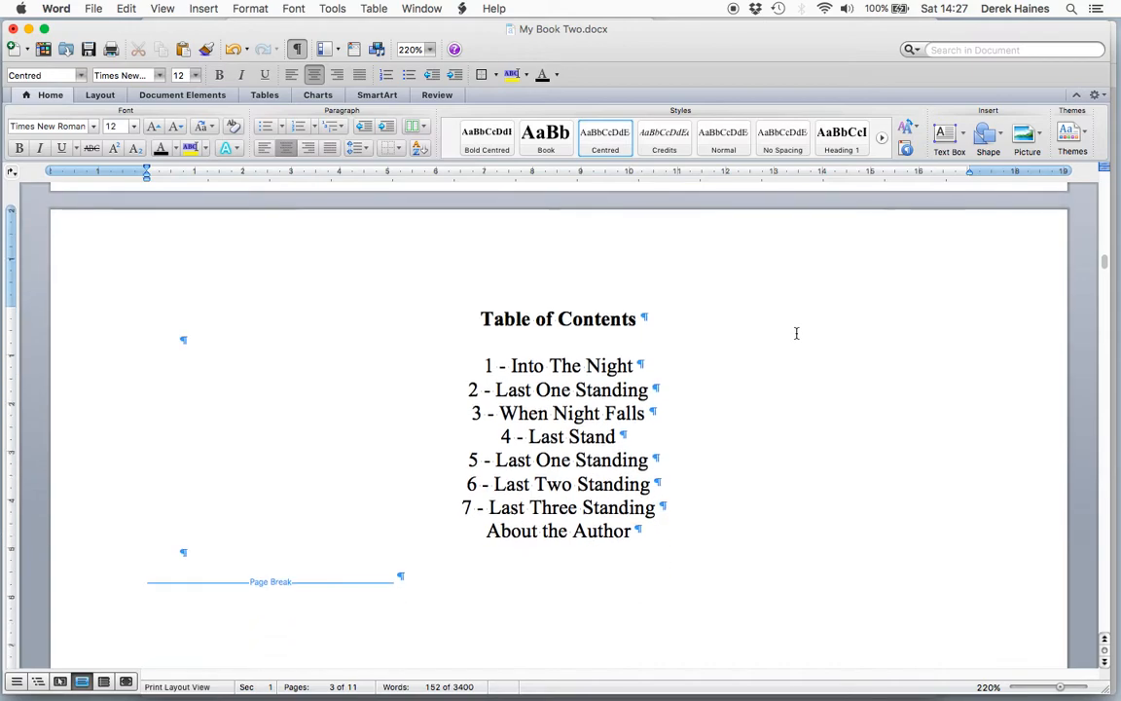
pyautogui.click(645, 412)
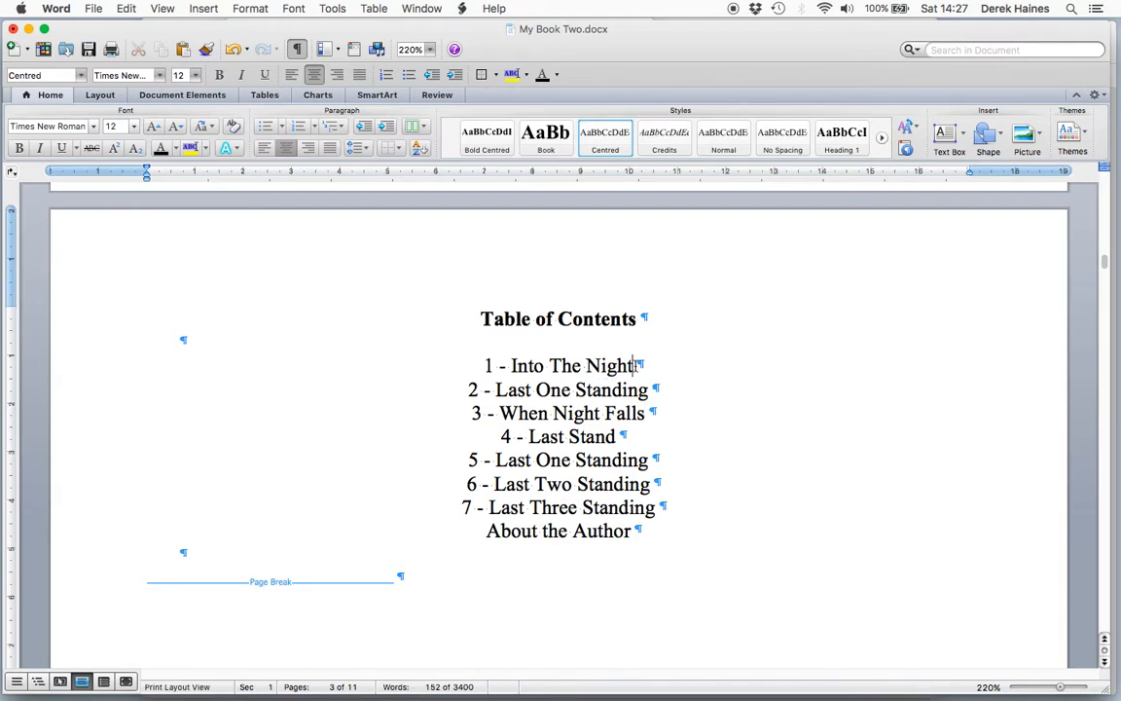
# Start a hyperlink on '1 - Into The Night' targeting a place in this document
pyautogui.tripleClick(560, 365)
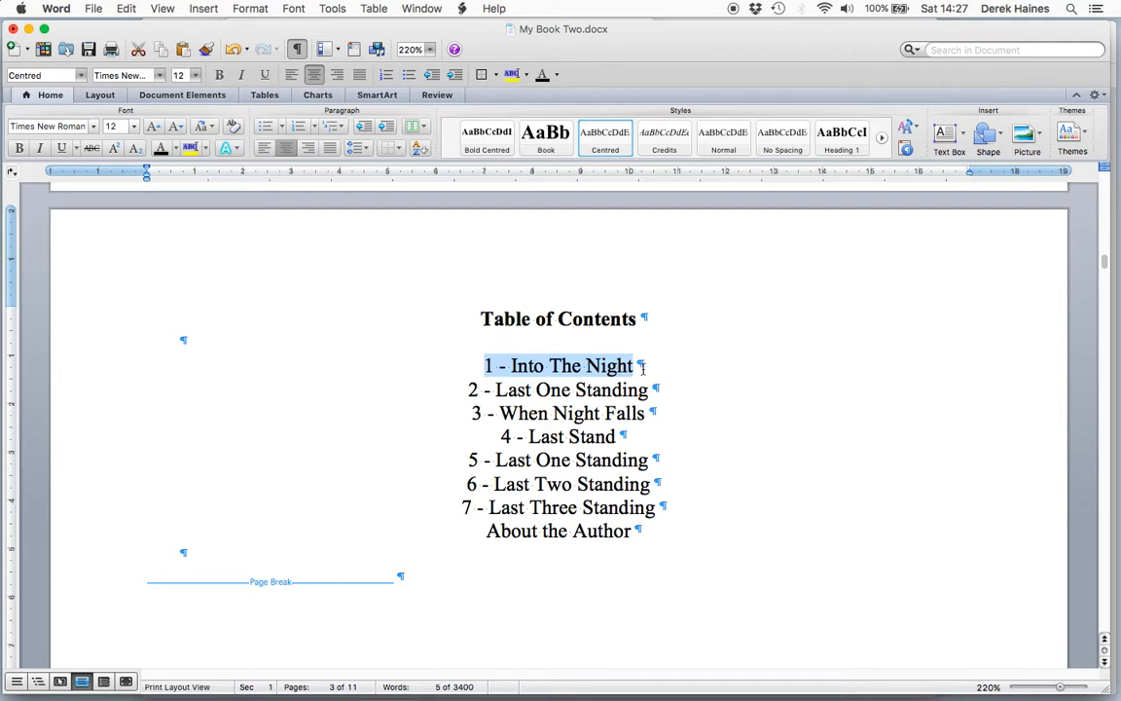
pyautogui.rightClick(603, 368)
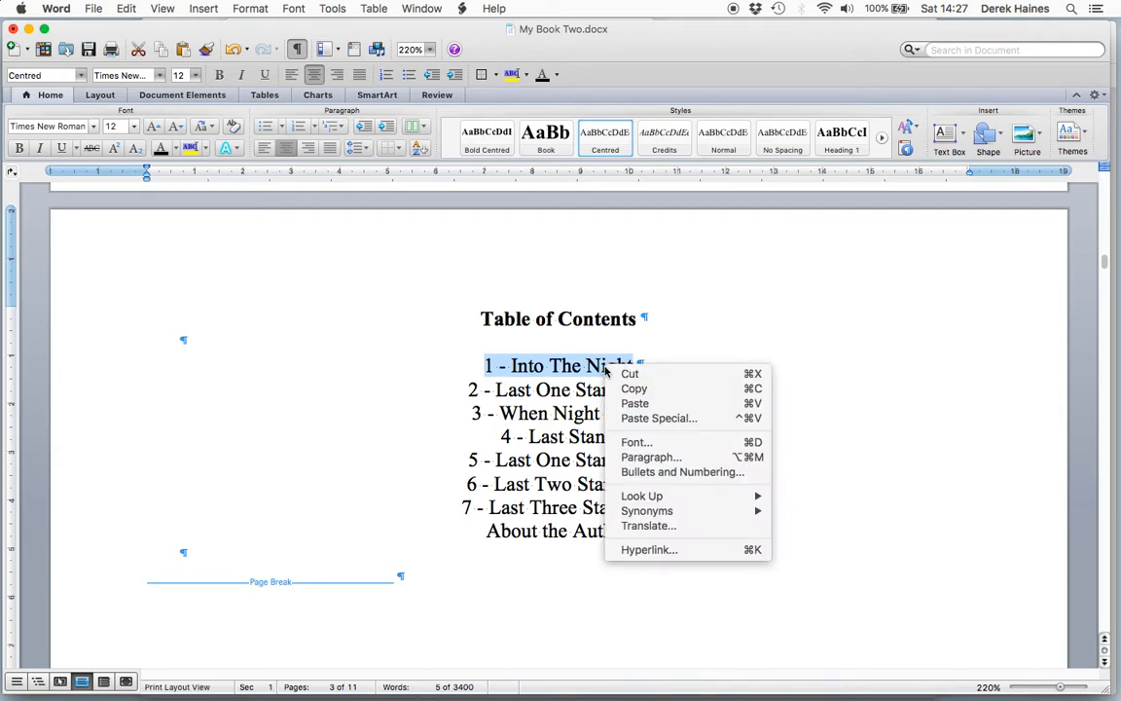
pyautogui.moveTo(648, 550)
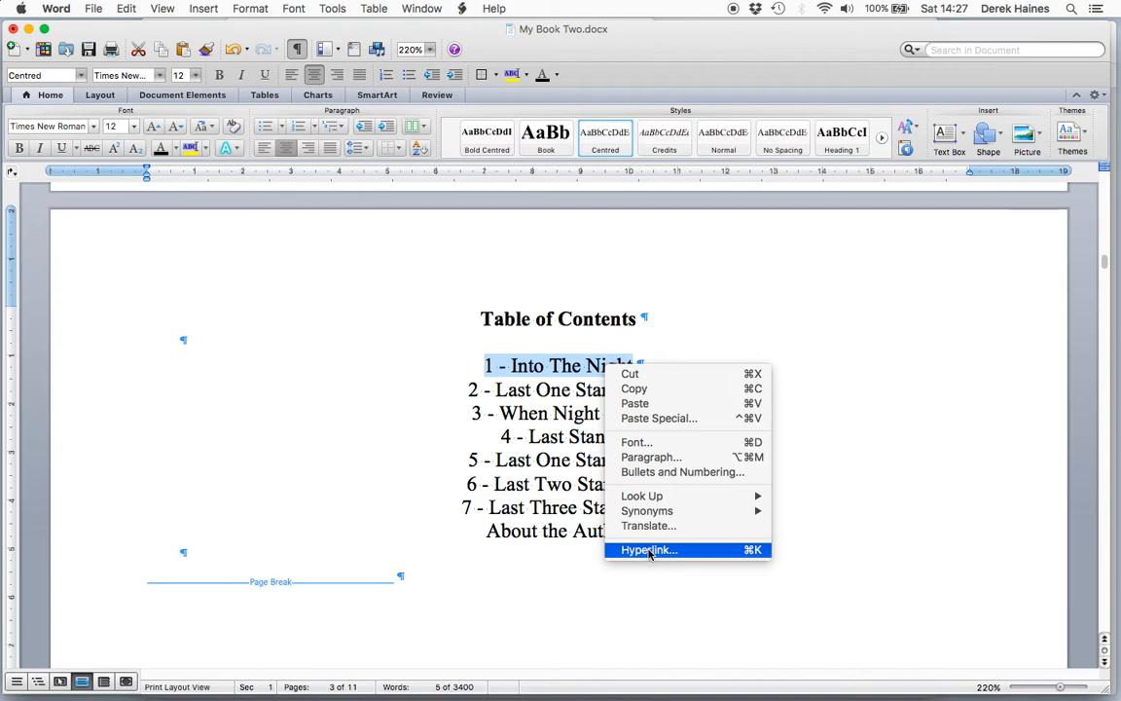
pyautogui.click(648, 550)
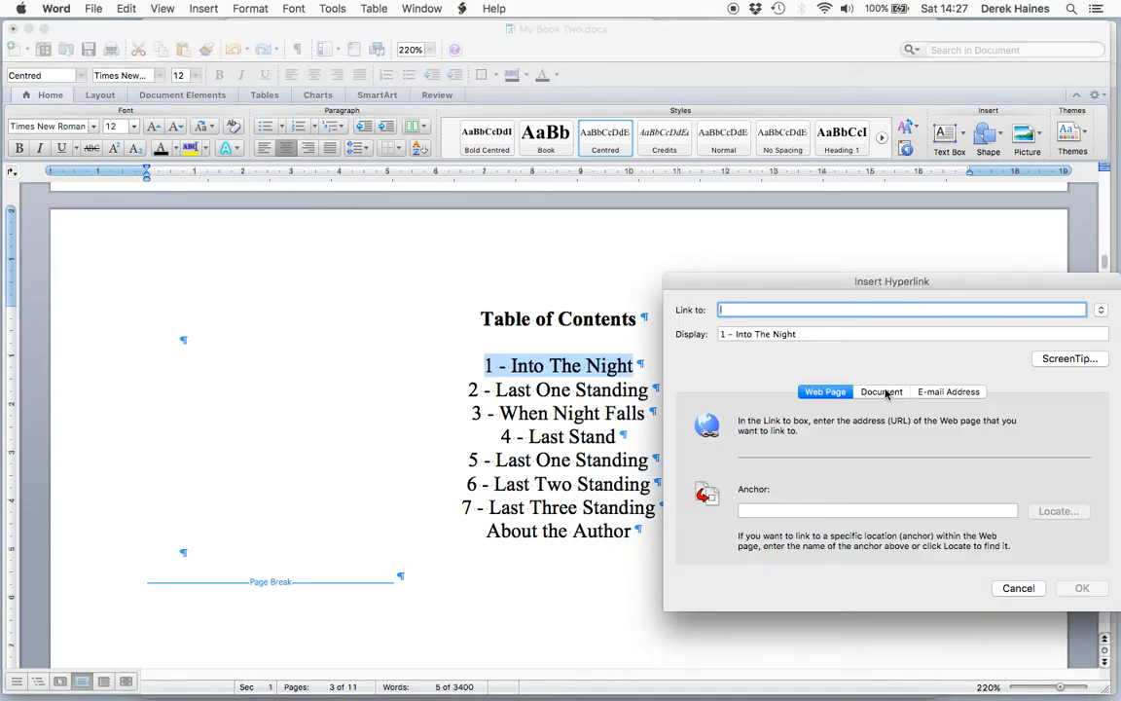
pyautogui.click(881, 391)
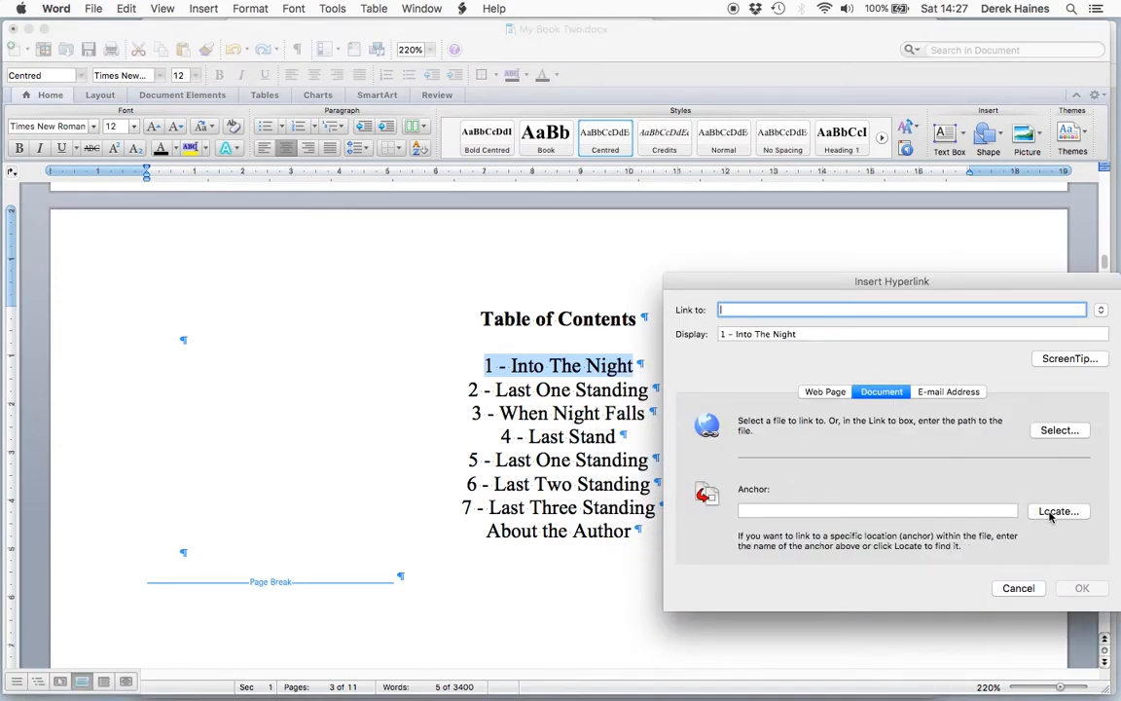
# Choose the heading '1 - Into The Night' as the link target and confirm
pyautogui.click(1058, 511)
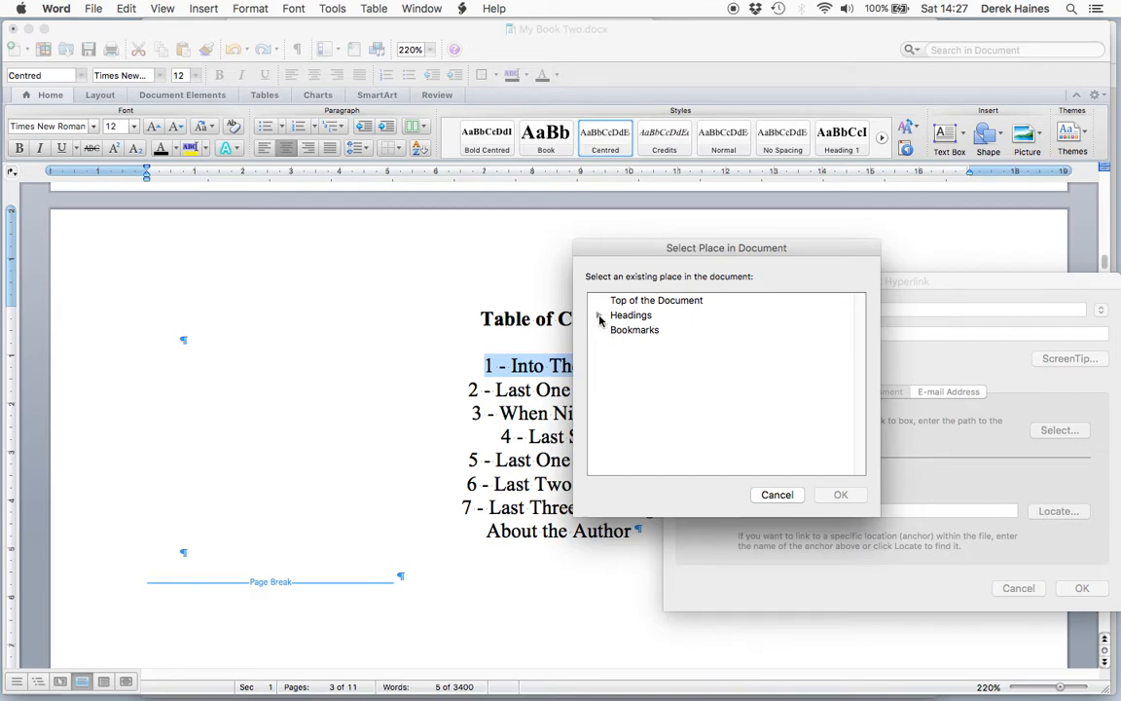
pyautogui.click(599, 316)
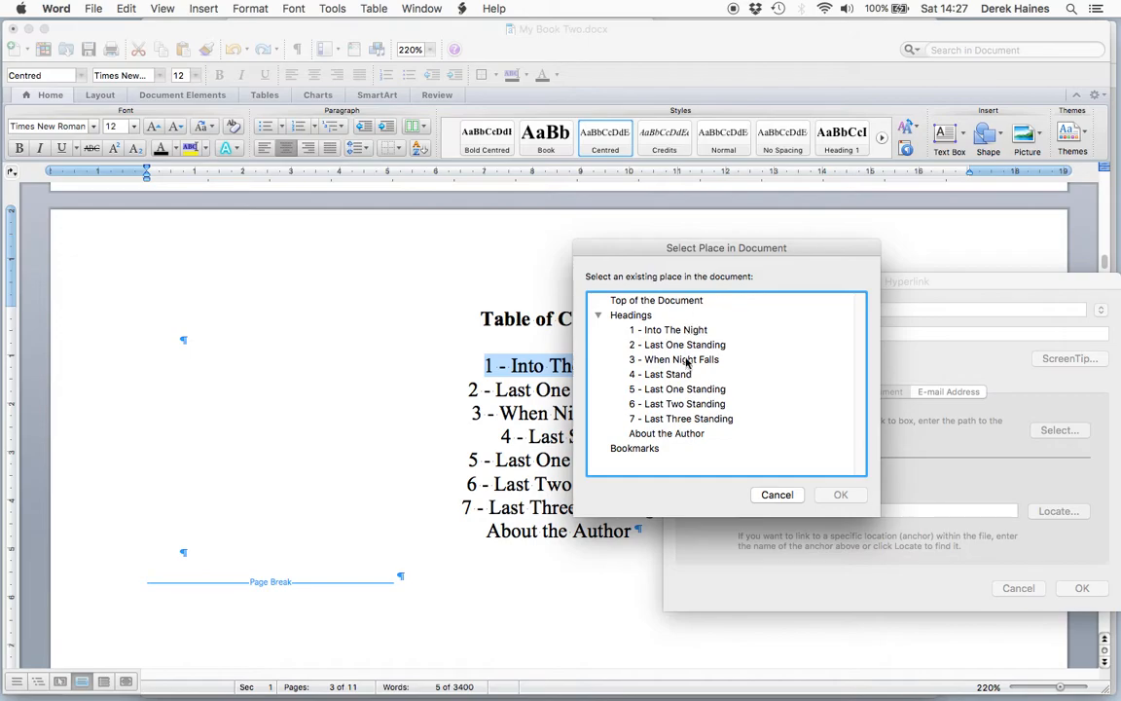
pyautogui.moveTo(579, 356)
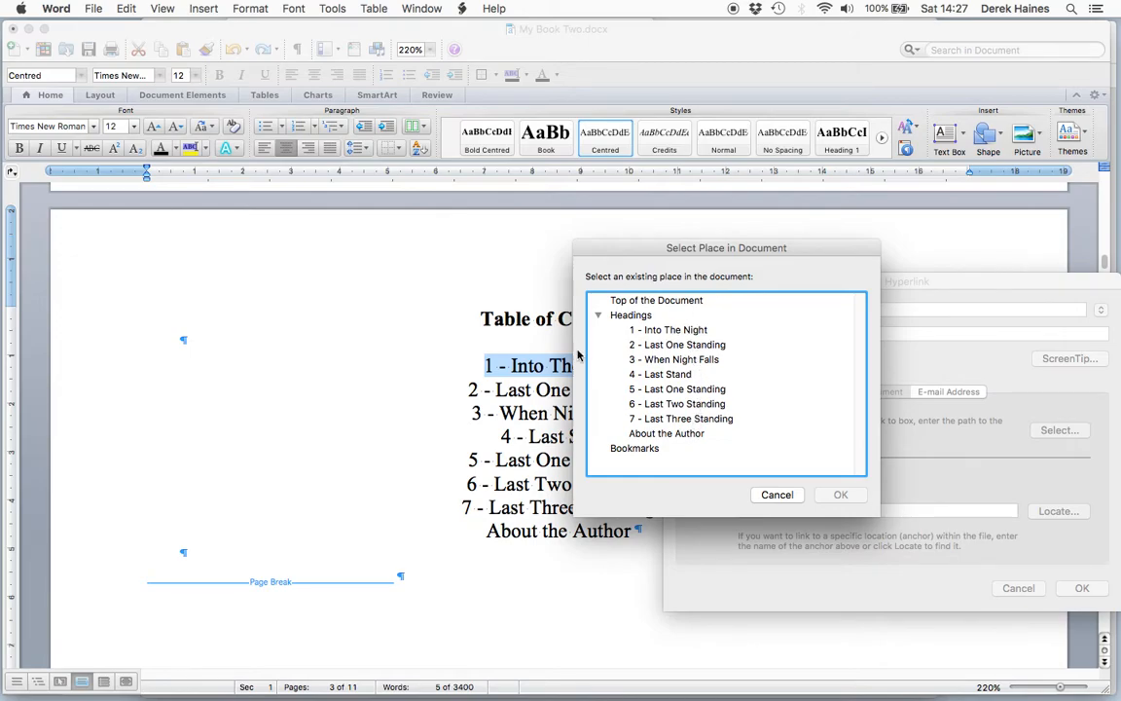
pyautogui.click(669, 329)
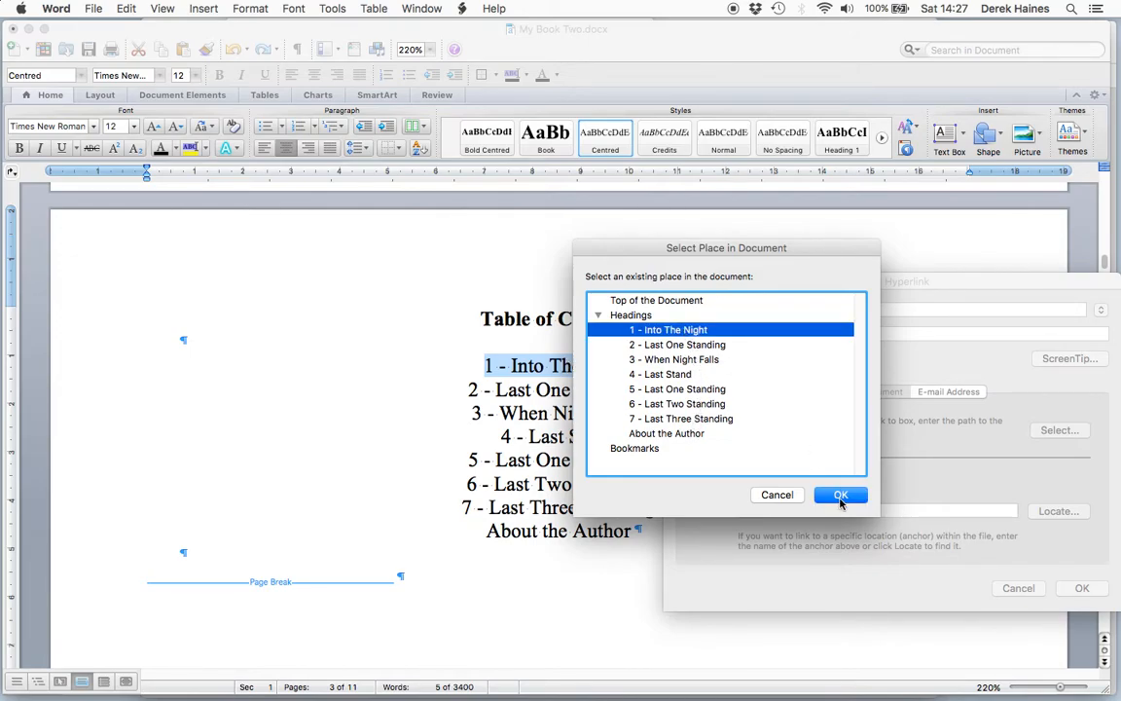
pyautogui.click(839, 494)
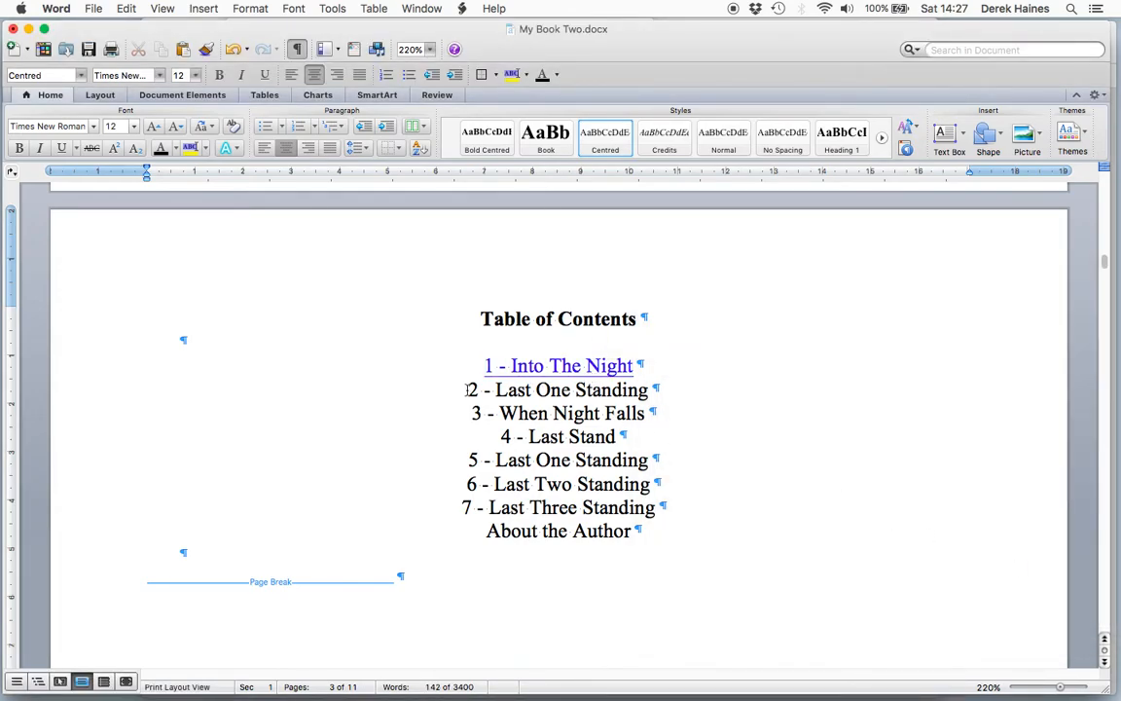
# Link '2 - Last One Standing' to its chapter 2 heading
pyautogui.tripleClick(560, 390)
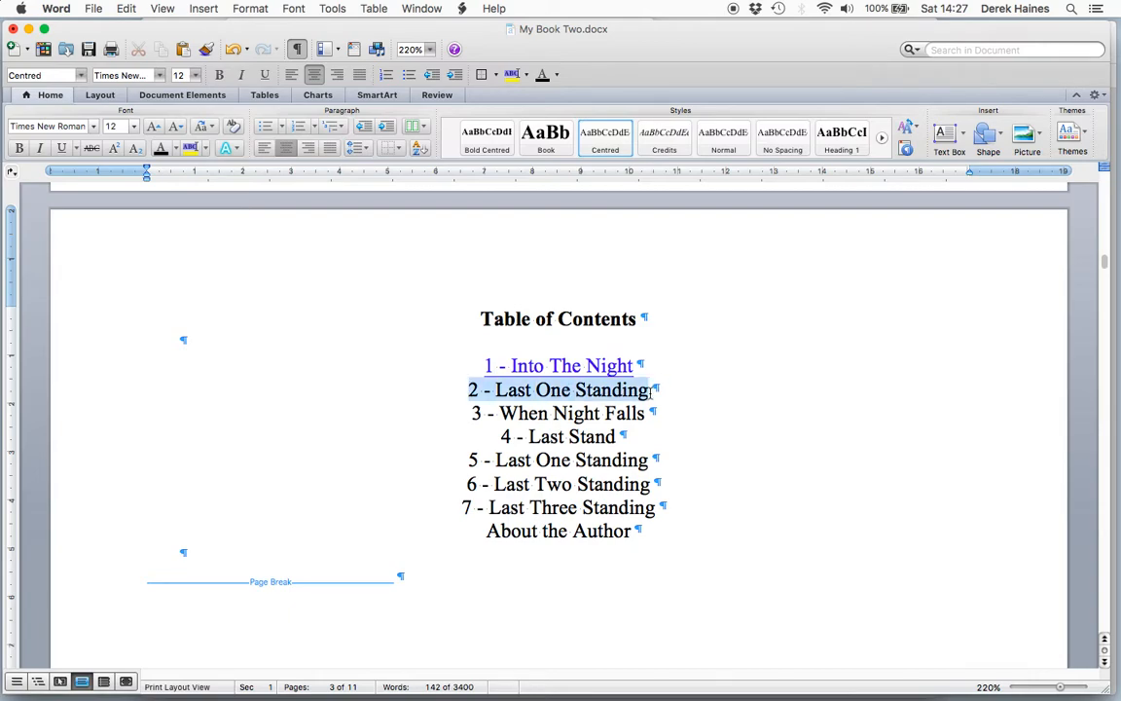
pyautogui.rightClick(560, 390)
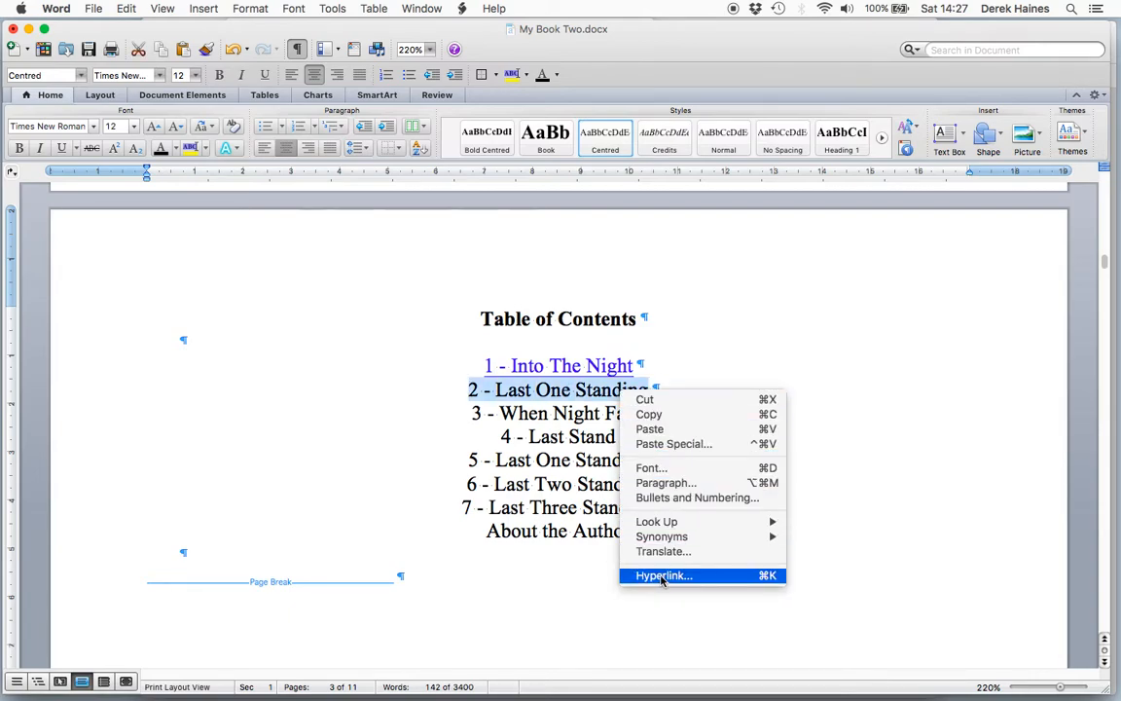
pyautogui.click(663, 576)
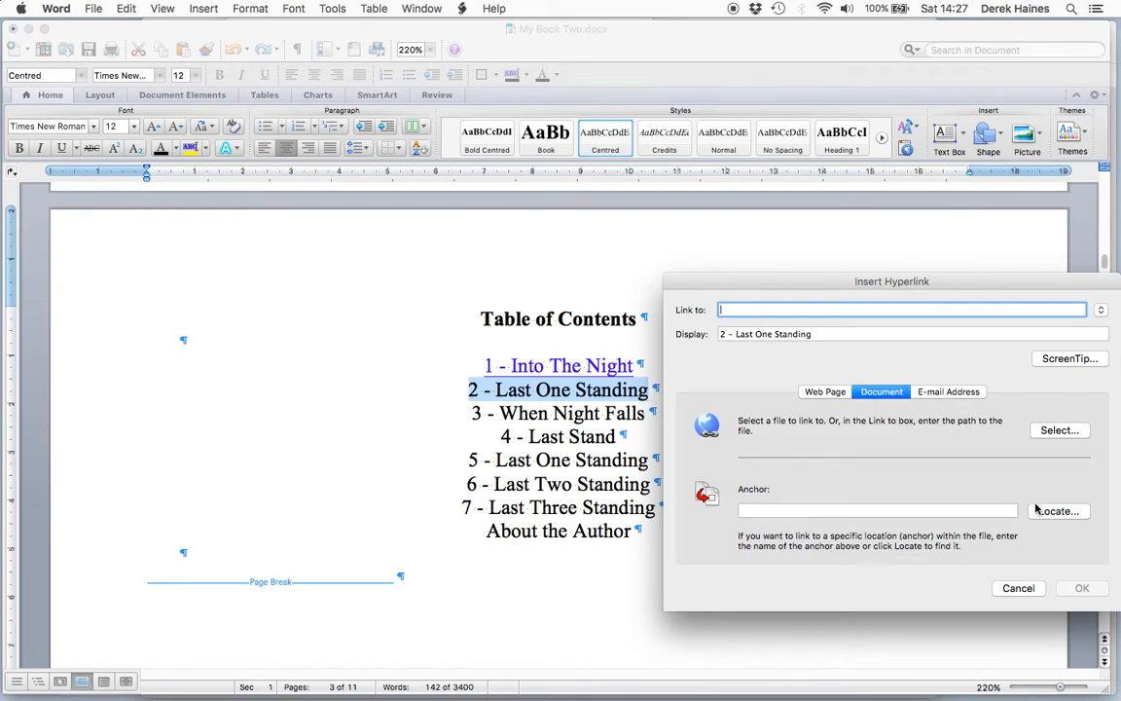
pyautogui.click(1058, 510)
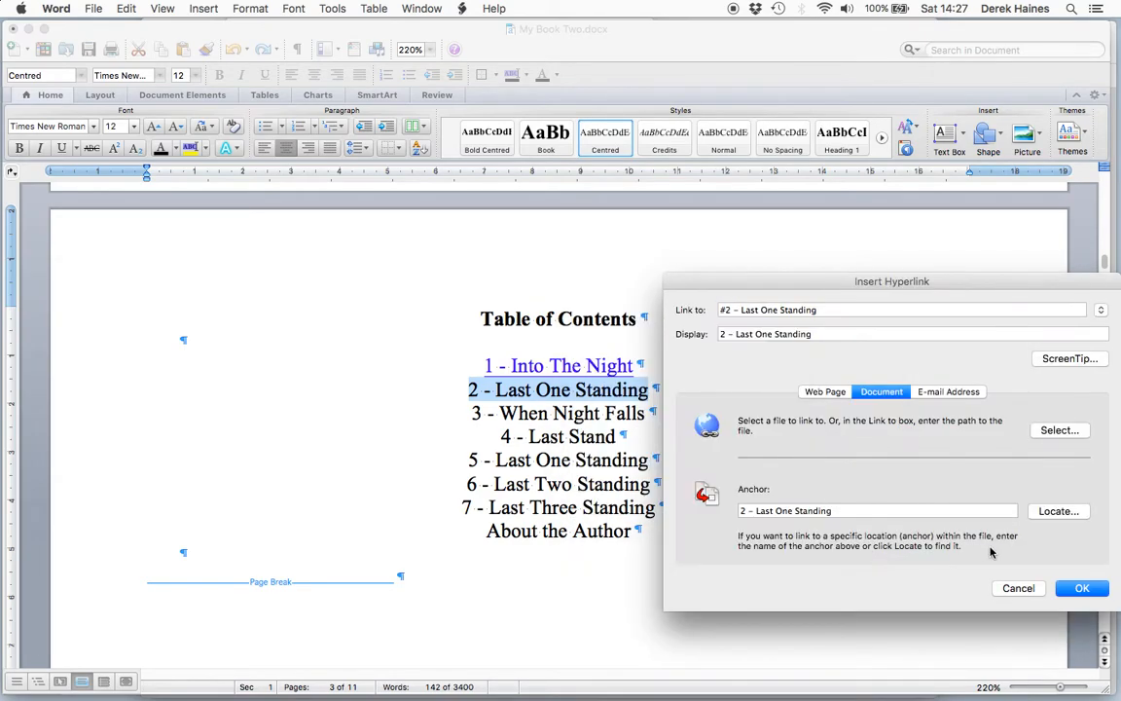
pyautogui.click(1081, 588)
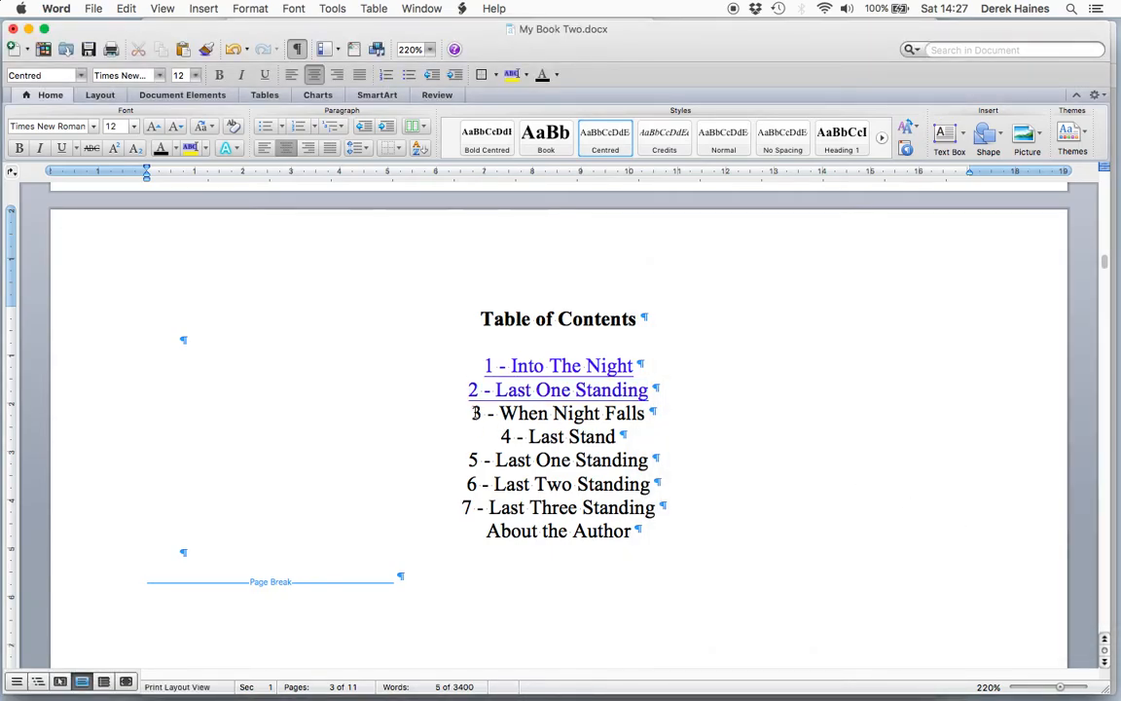
# Link '3 - When Night Falls' to its chapter 3 heading
pyautogui.doubleClick(558, 412)
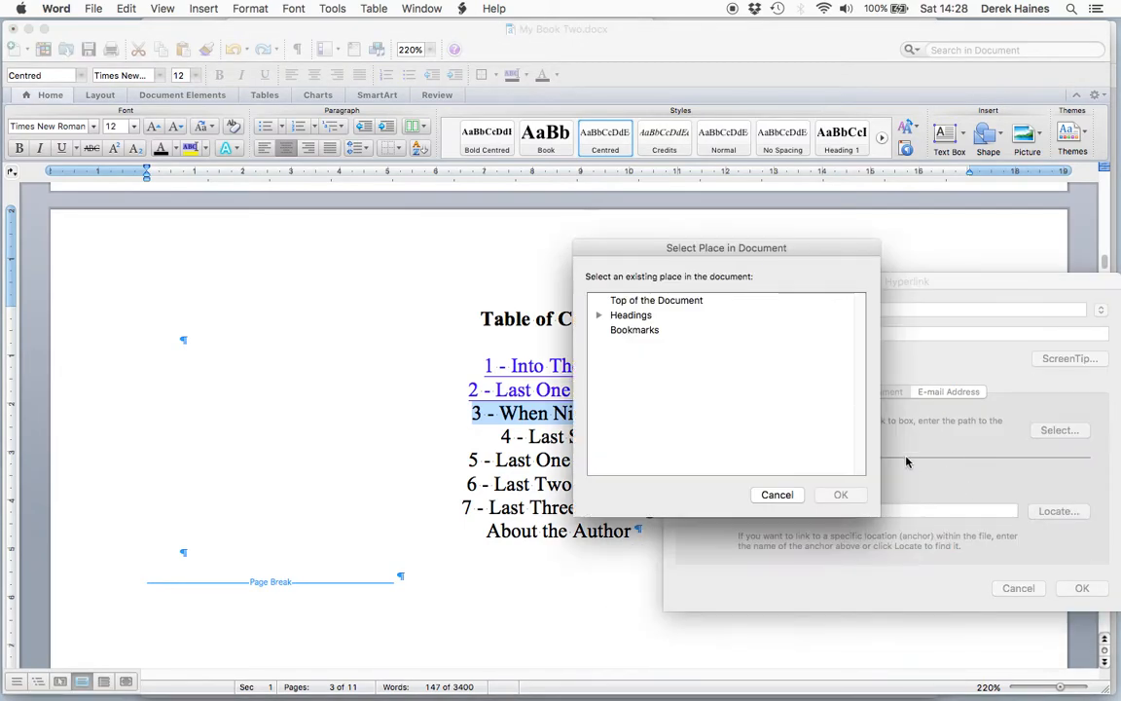
pyautogui.click(600, 314)
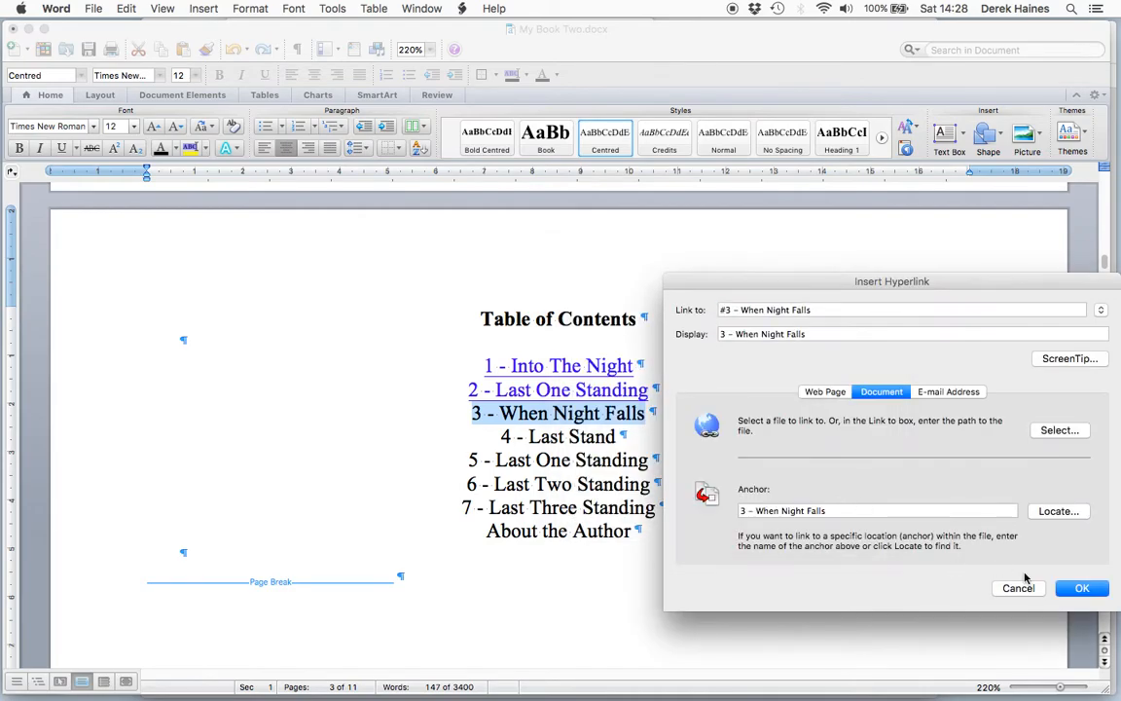
pyautogui.click(1081, 587)
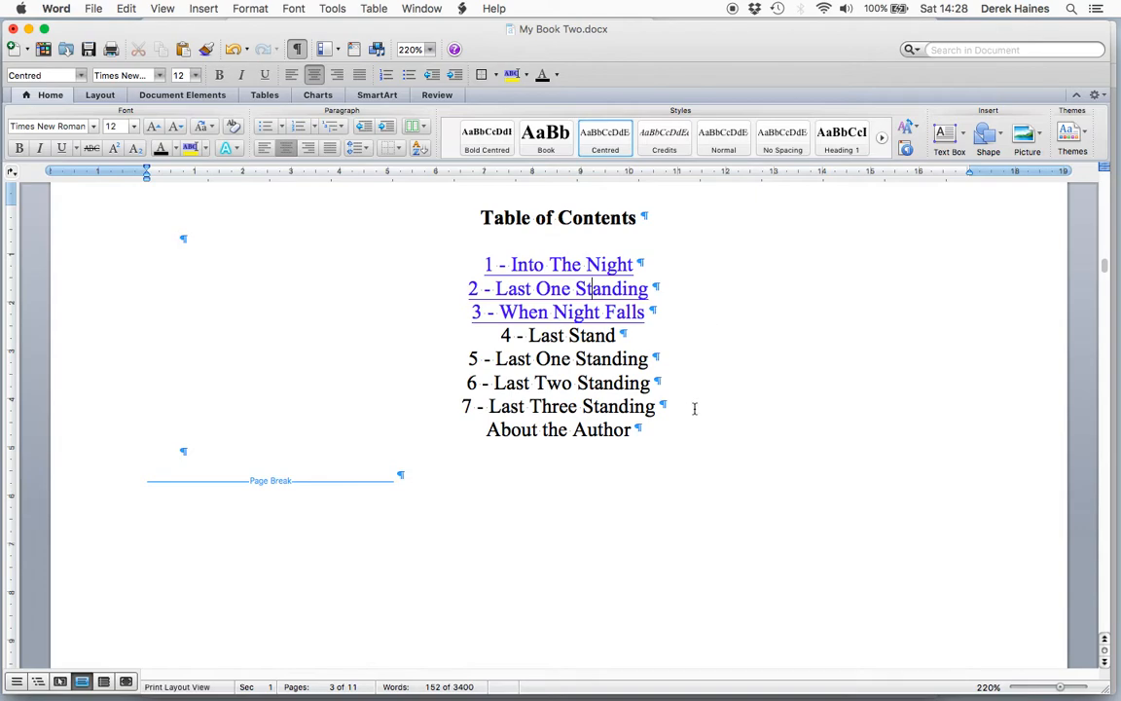
pyautogui.moveTo(626, 666)
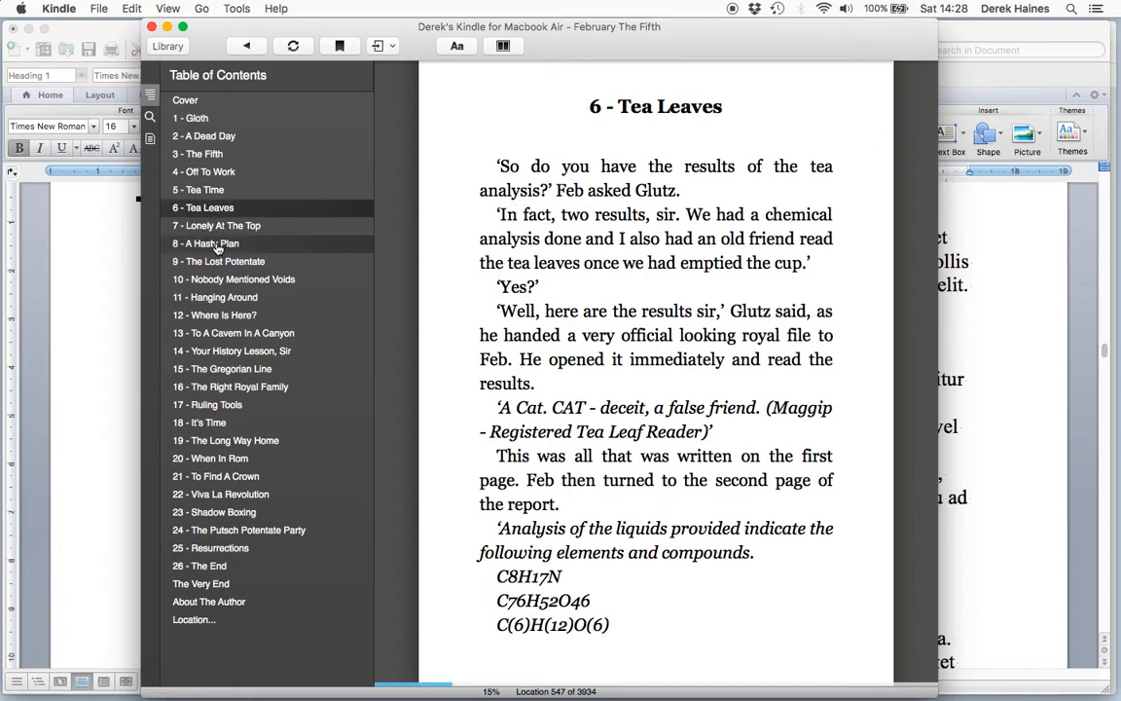
# Jump to chapters 11, 15 and 16 - The Right Royal Family from the Kindle contents sidebar
pyautogui.click(214, 297)
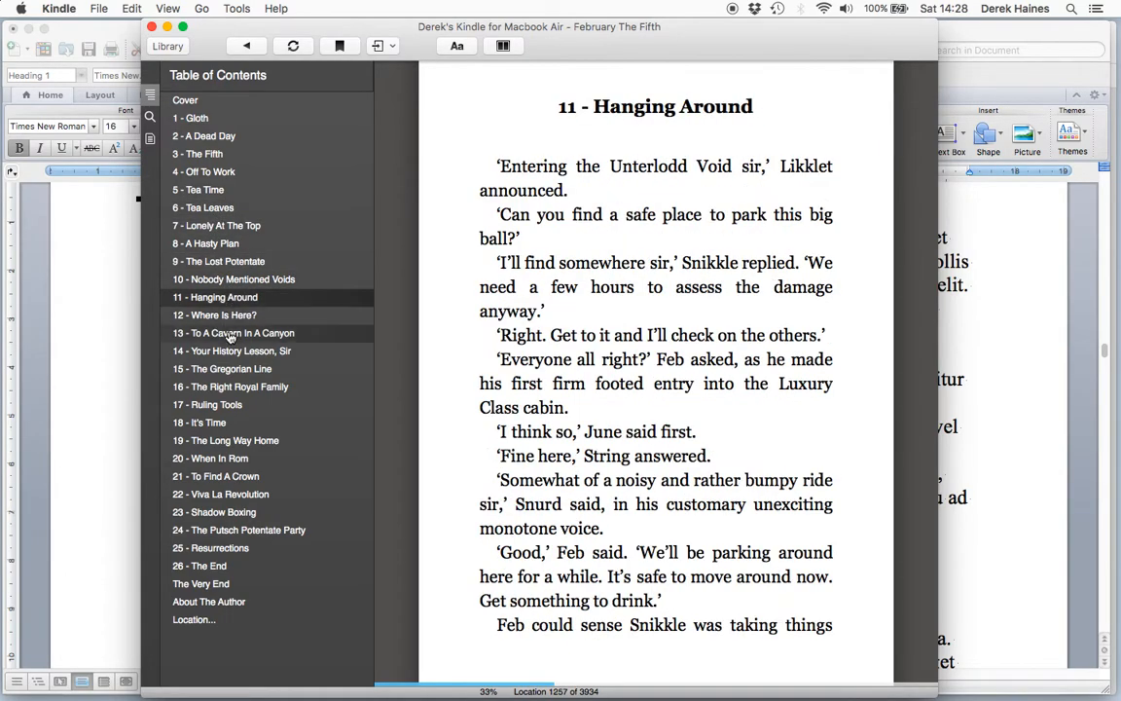
pyautogui.click(222, 368)
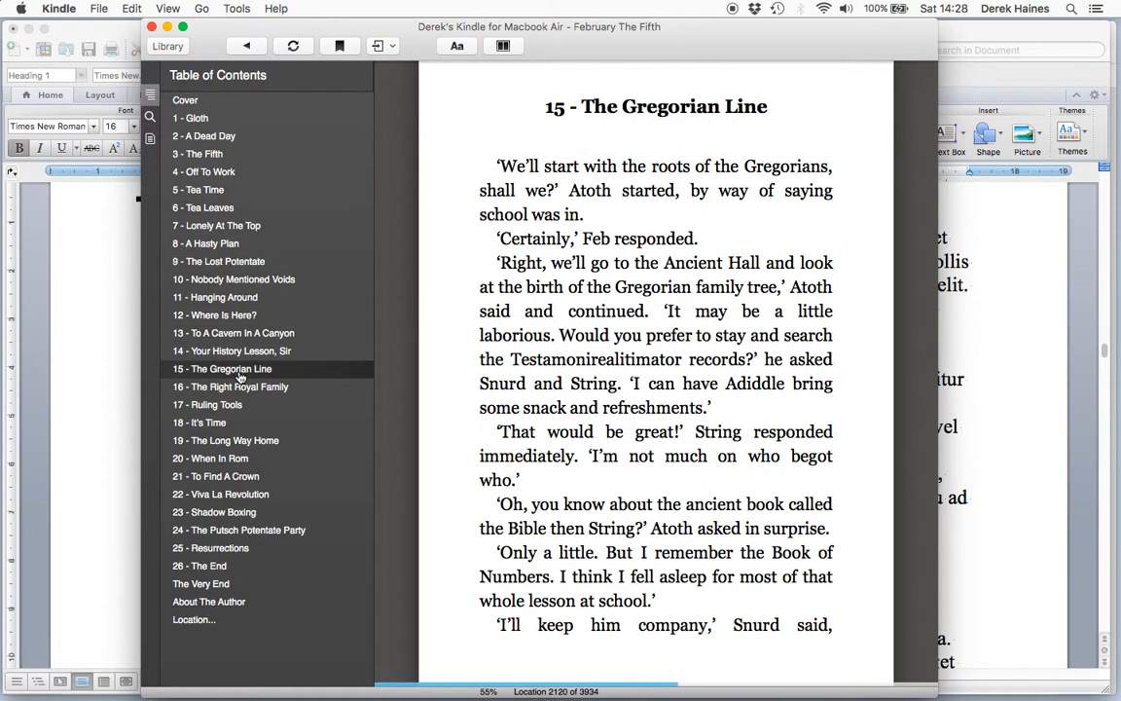
pyautogui.click(231, 387)
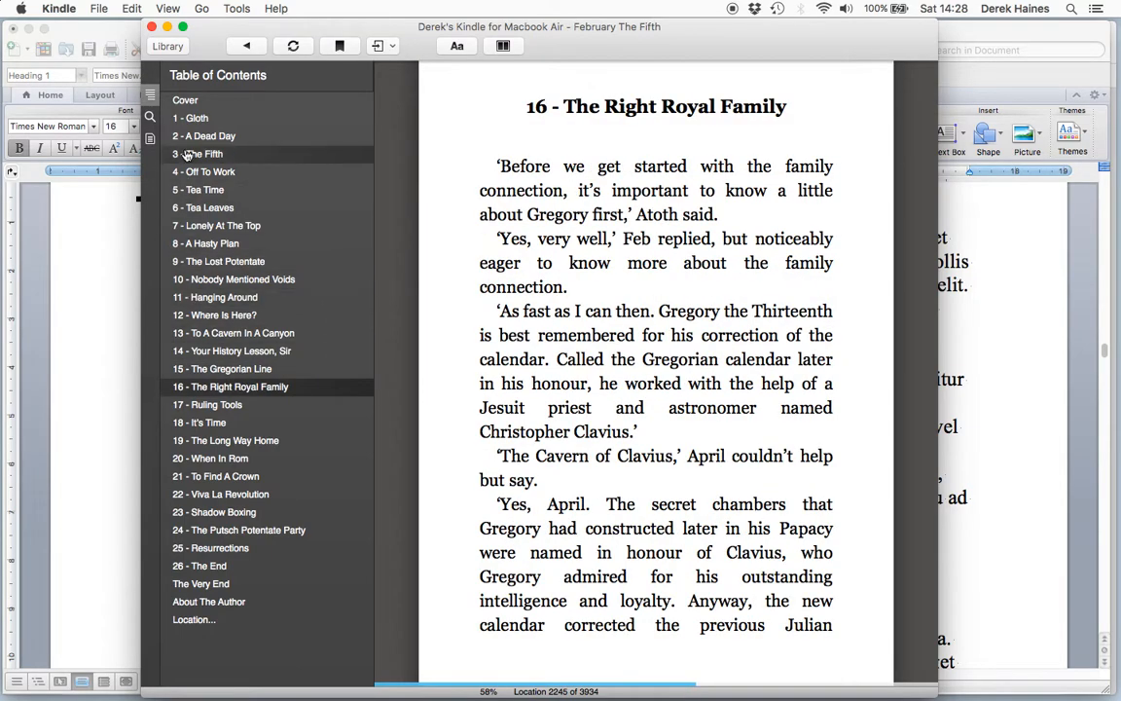
pyautogui.moveTo(173, 314)
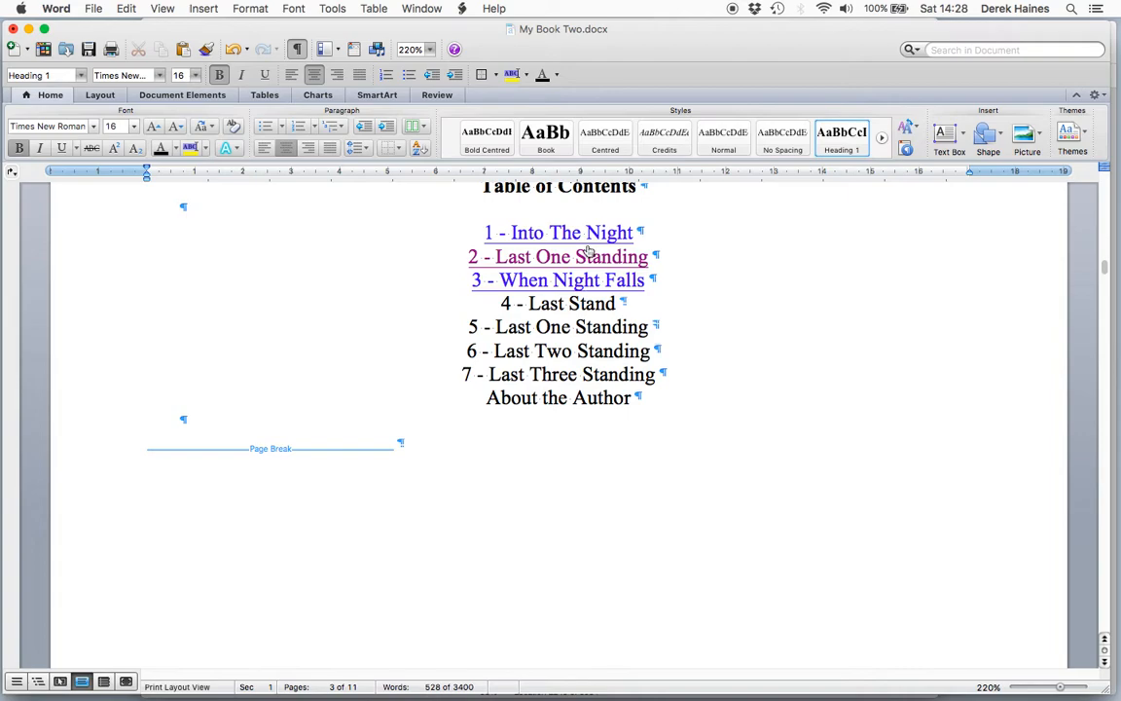
pyautogui.moveTo(584, 238)
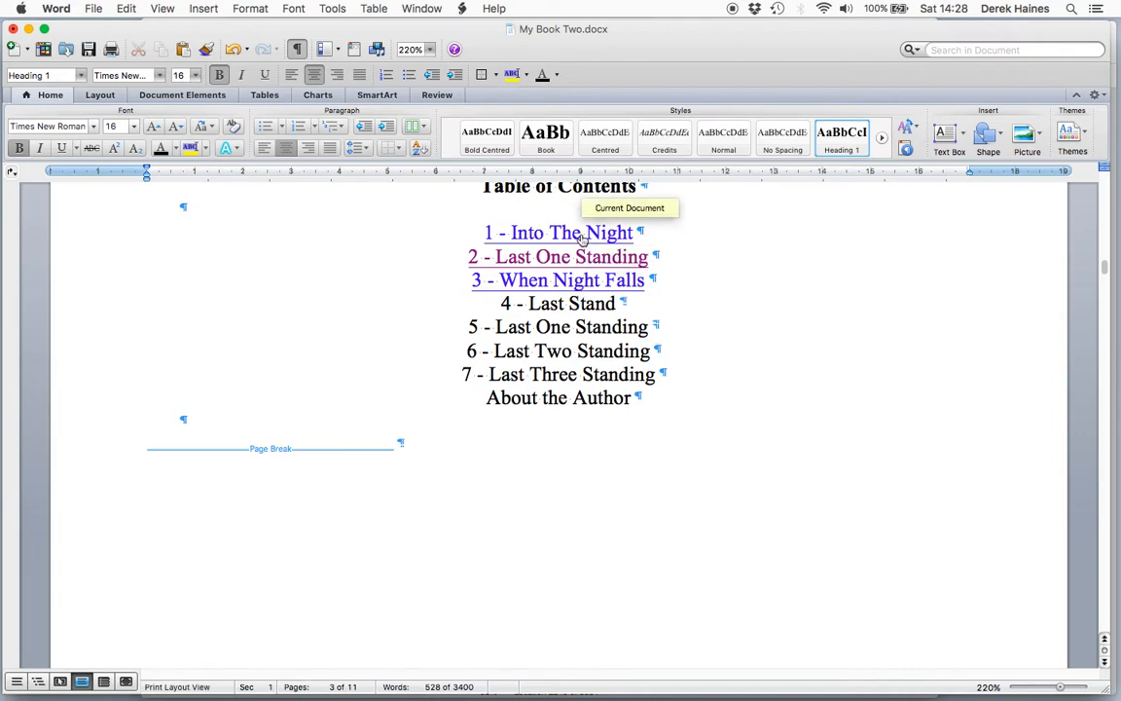
pyautogui.moveTo(567, 456)
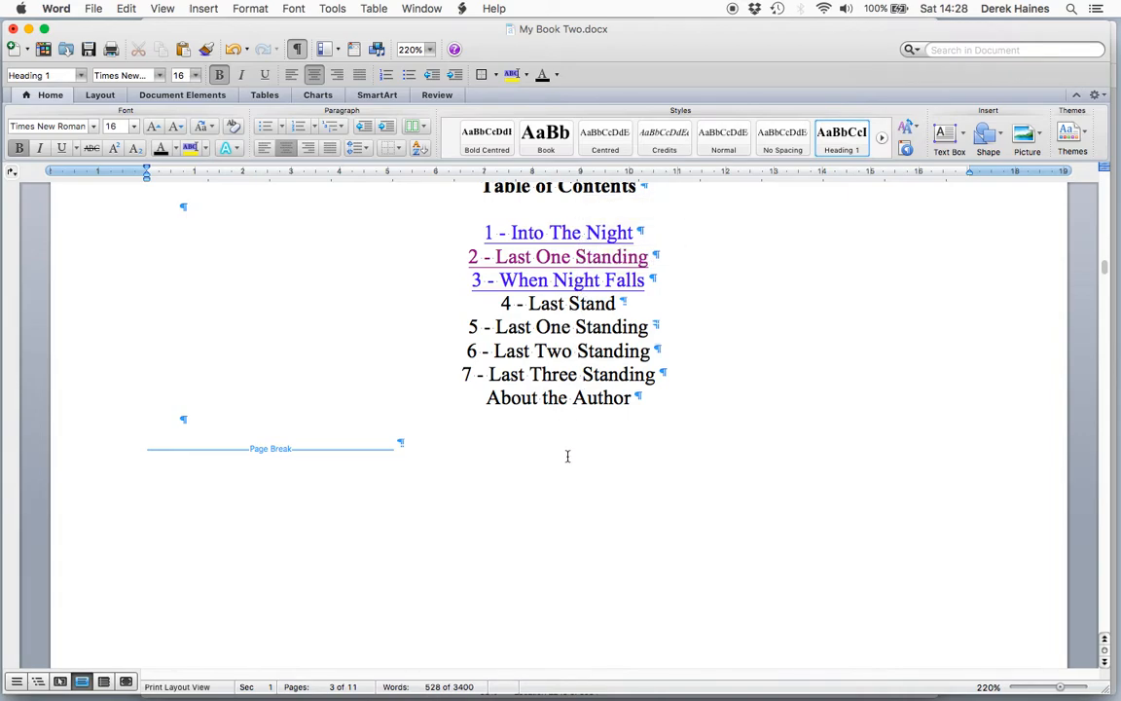
# Bring the Kindle reader back to the front from the Dock
pyautogui.click(766, 667)
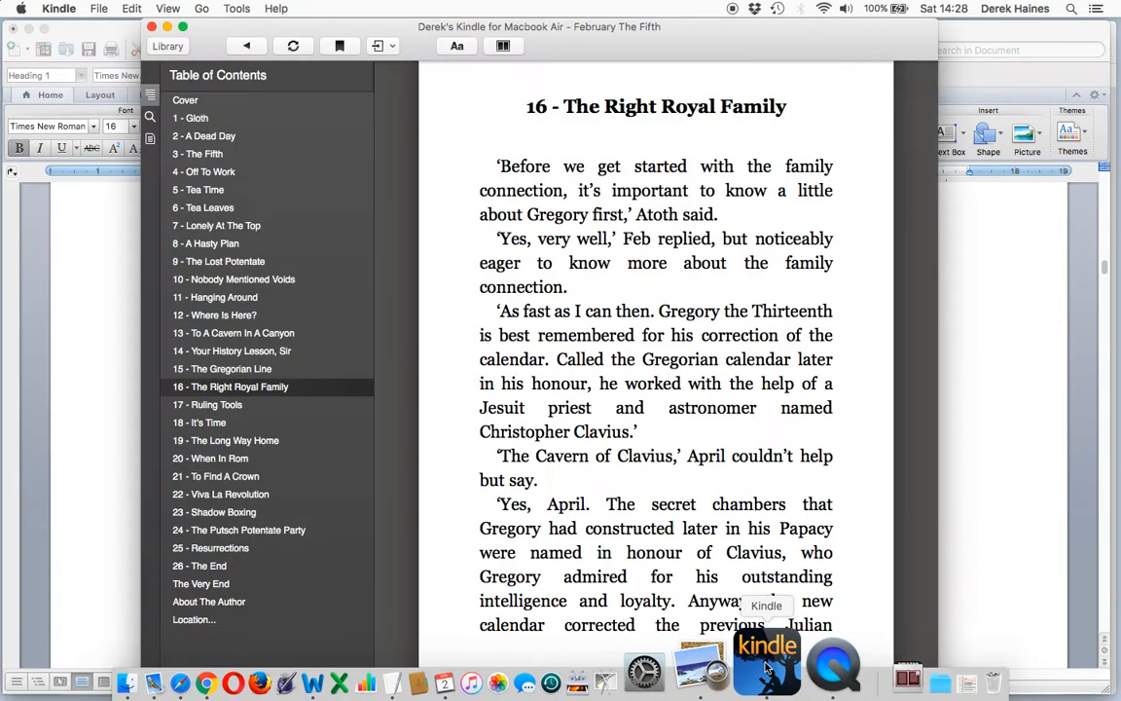